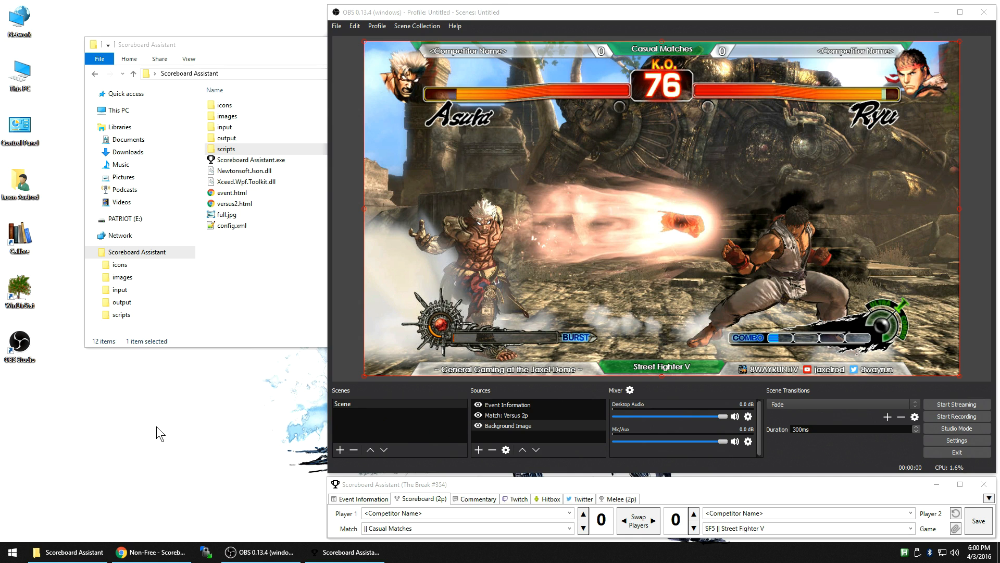
Glance at the Scoreboard Assistant forum page and return to the OBS preview
left_click(151, 552)
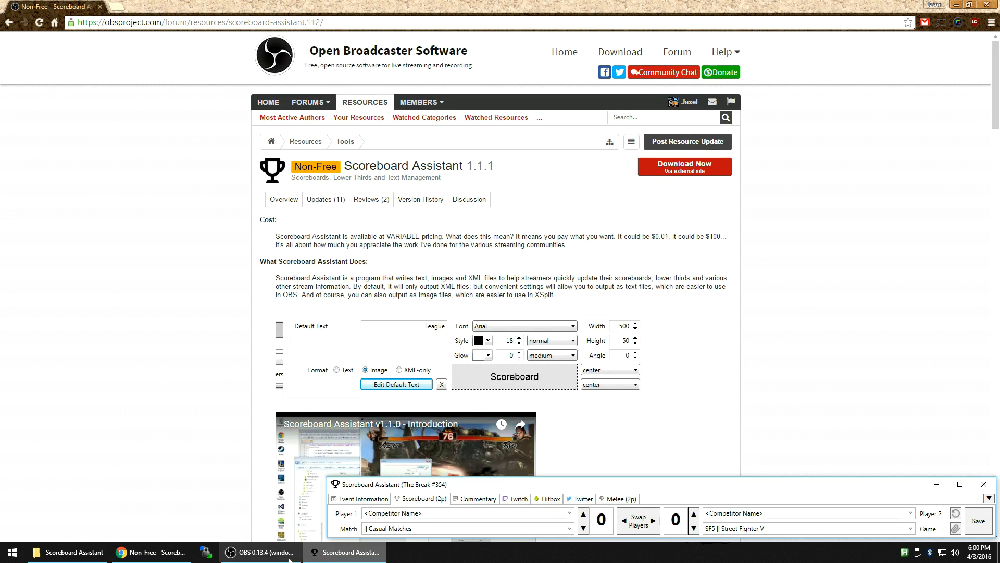
left_click(261, 552)
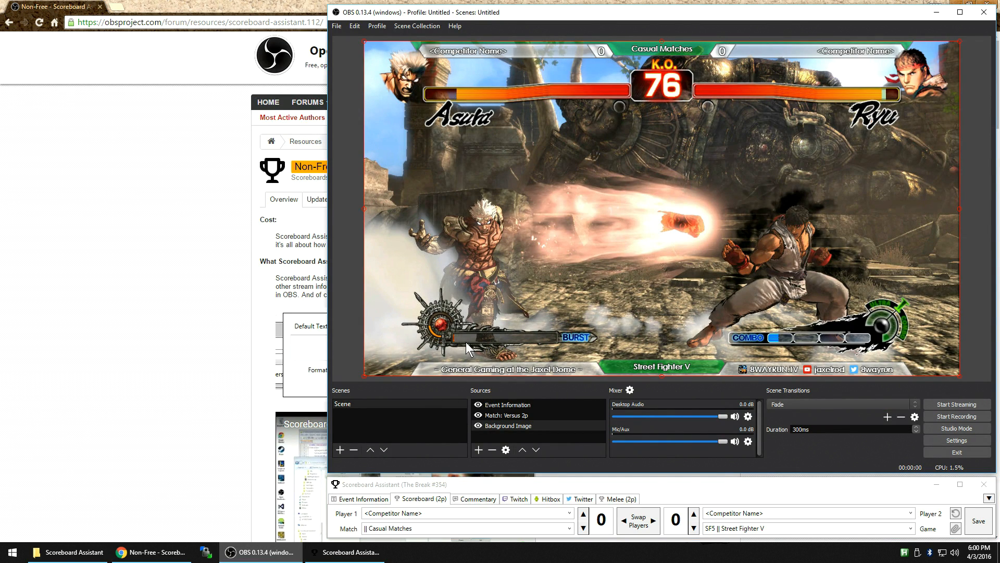
mouse_move(358, 319)
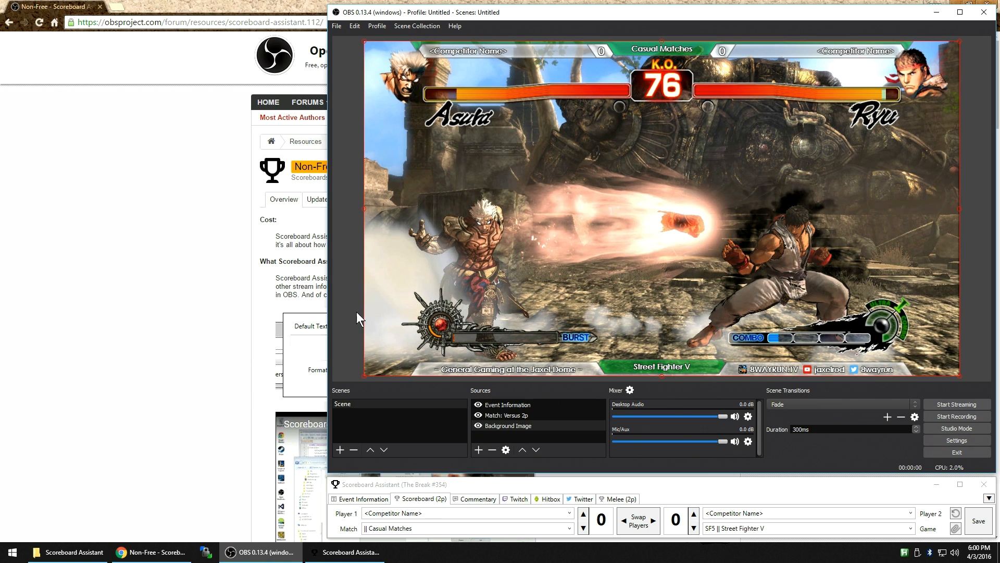
mouse_move(348, 319)
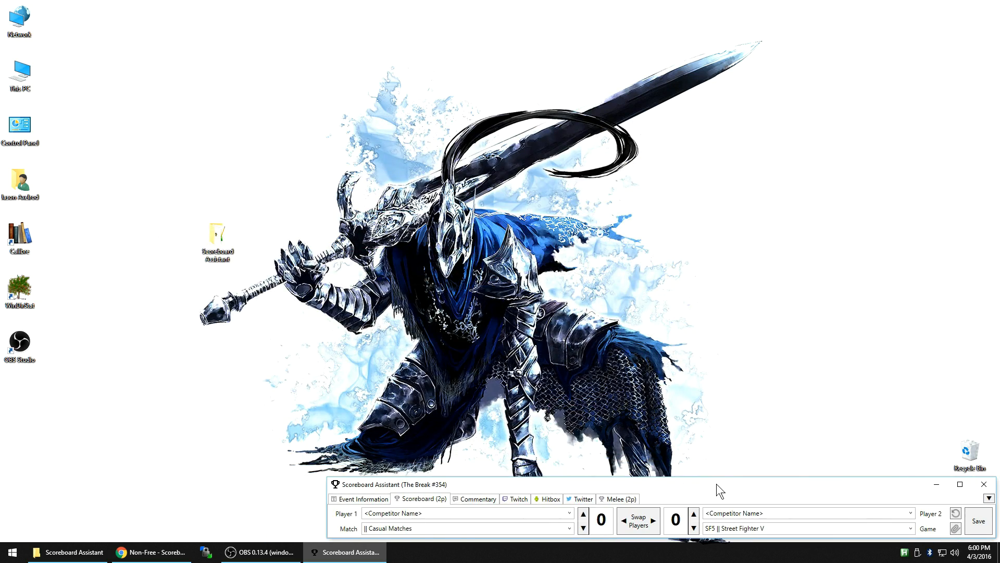
Review the Scoreboard Assistant forum resource page, then restore OBS and the program folder
left_click(151, 552)
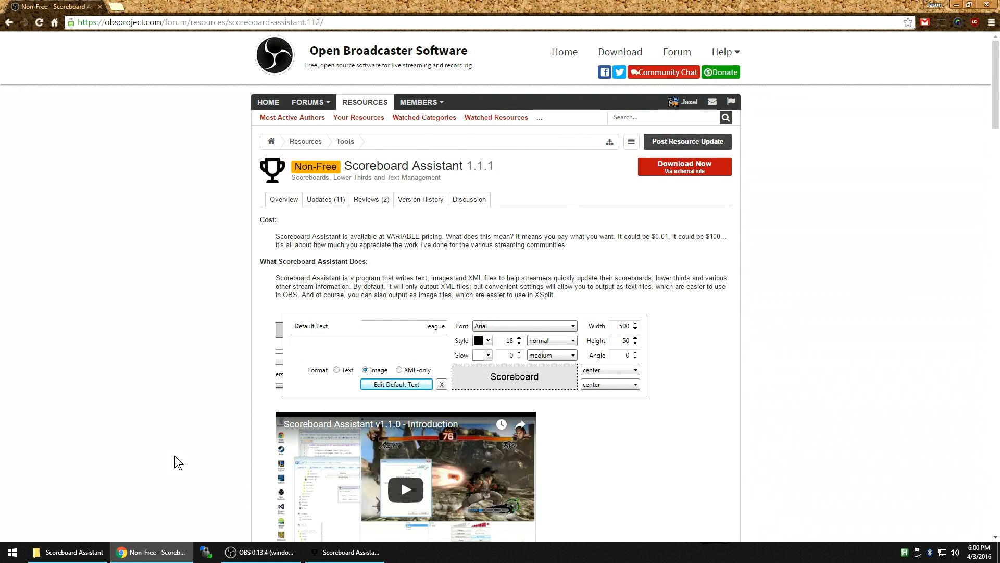
mouse_move(291, 393)
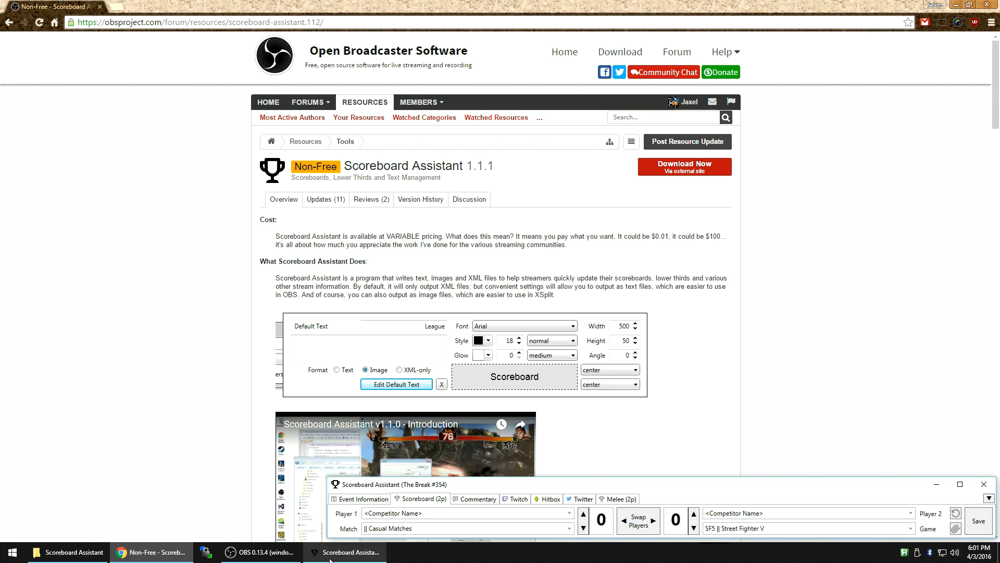
left_click(262, 552)
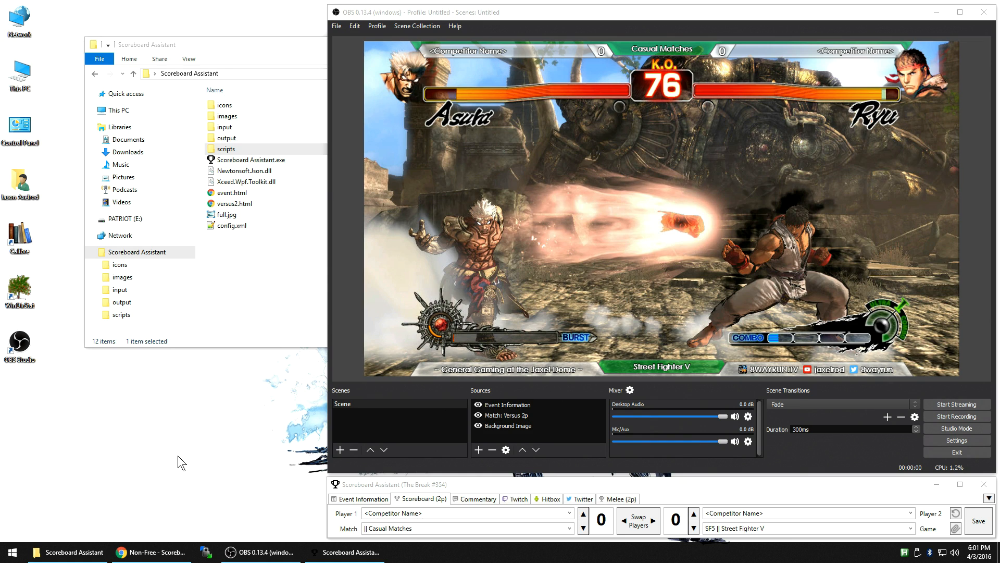
mouse_move(386, 507)
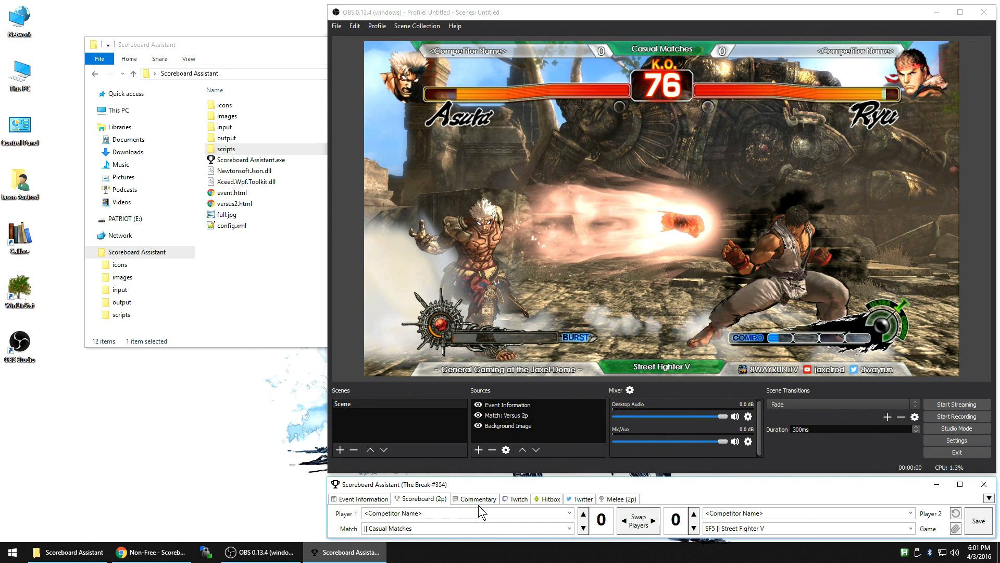
Show the options list of addable tab items and external services
left_click(992, 499)
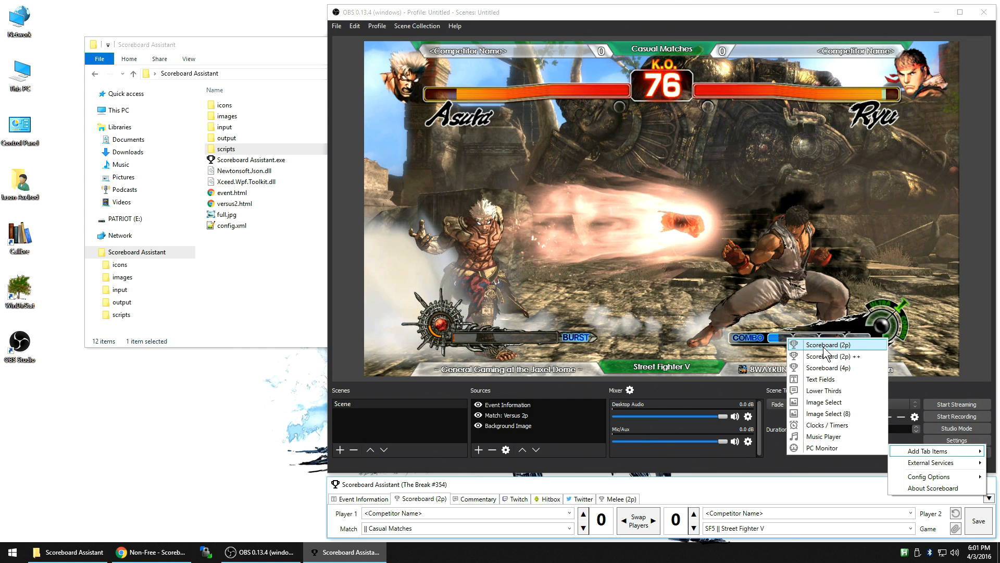
mouse_move(832, 368)
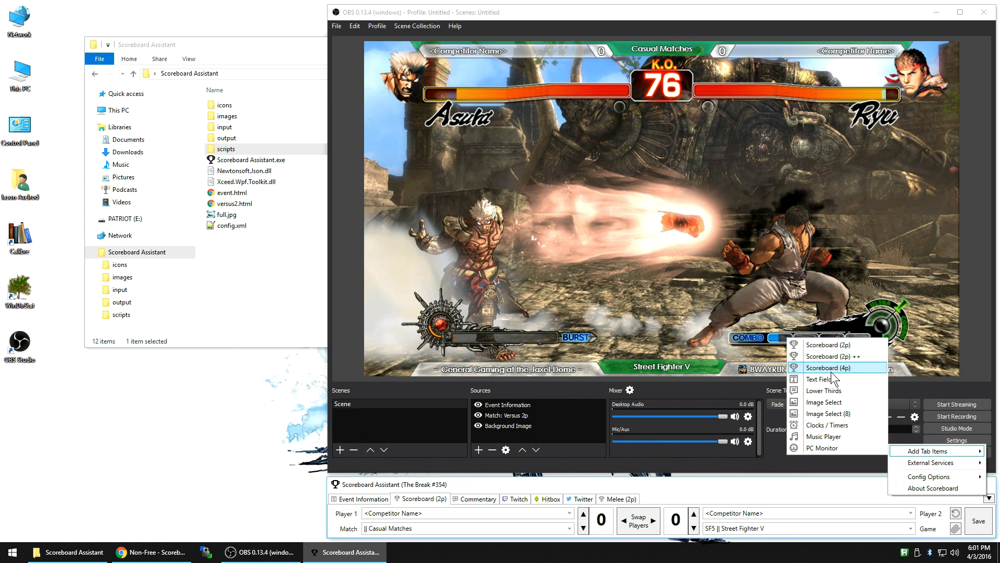
mouse_move(829, 414)
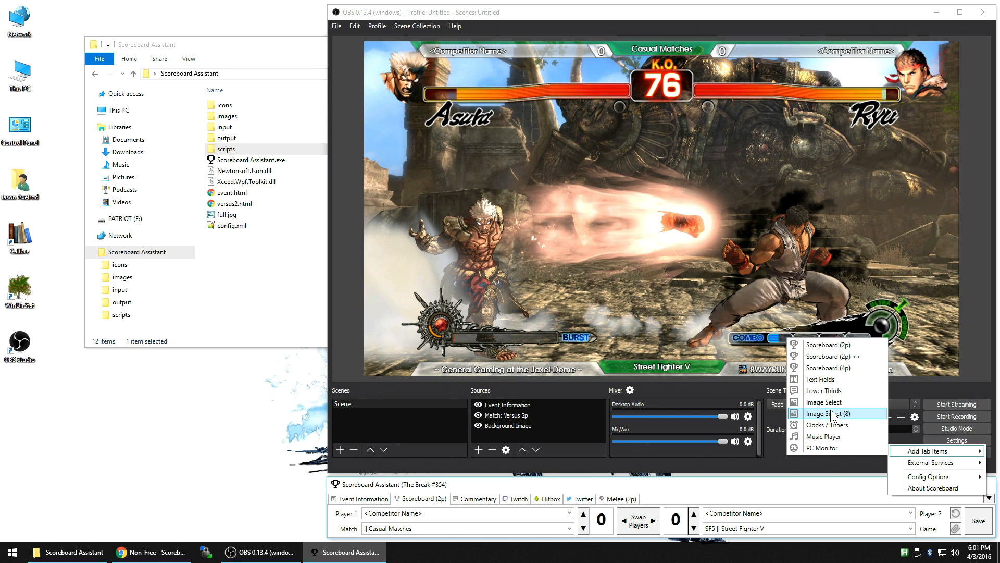
mouse_move(833, 437)
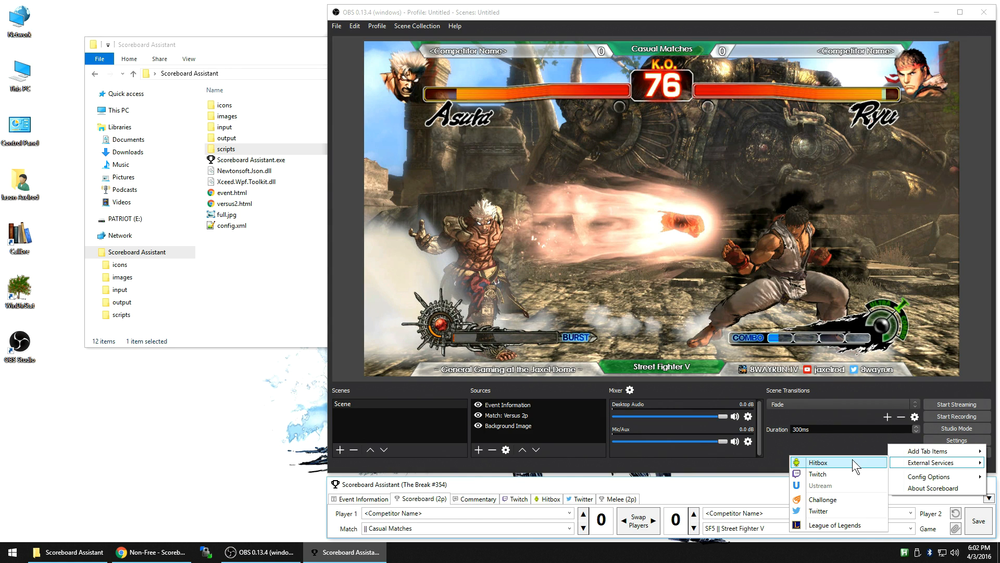
mouse_move(896, 502)
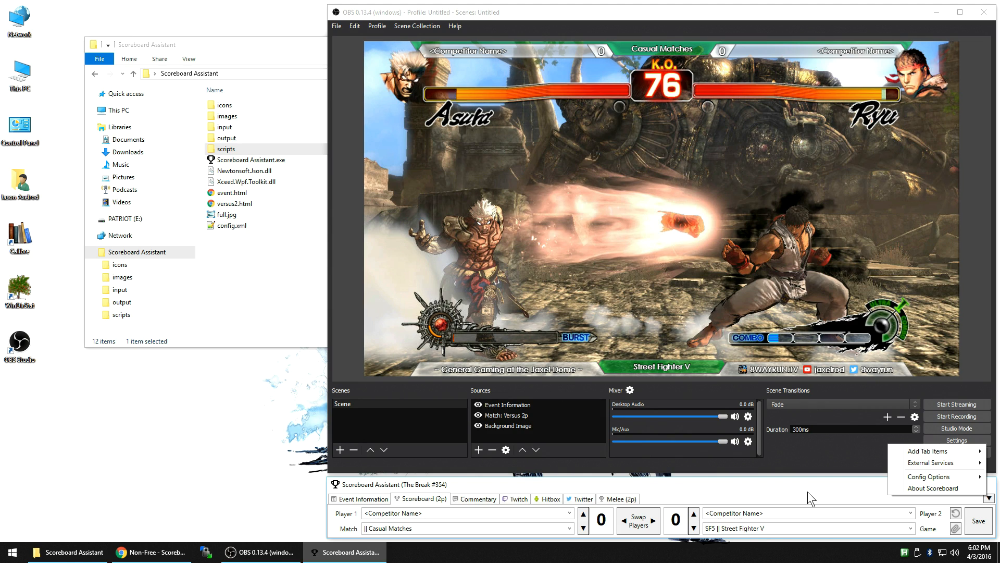
mouse_move(795, 496)
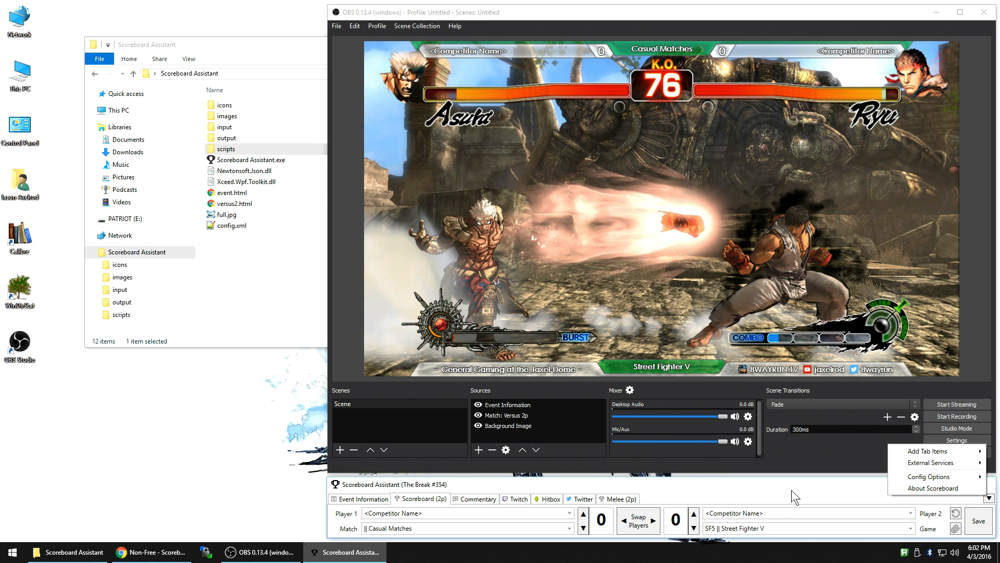
Dismiss the options list, leaving the scoreboard controls visible
left_click(795, 491)
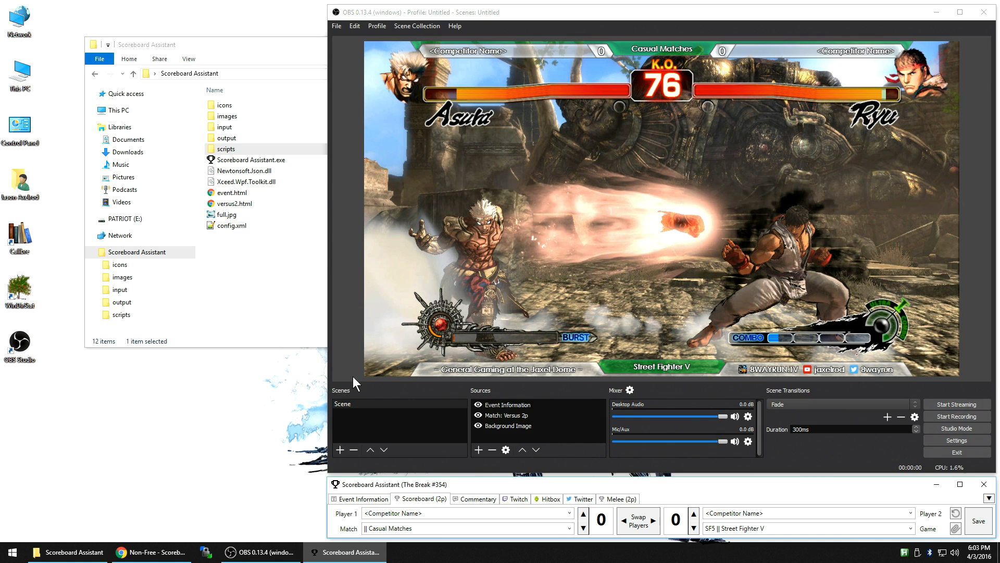
mouse_move(956, 507)
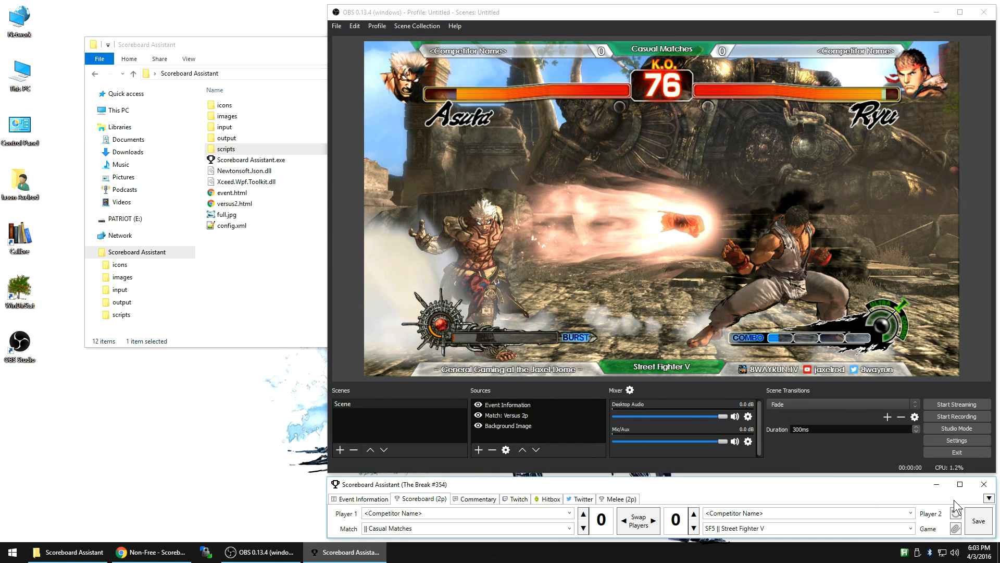
Set Player 1's Text Config to plain Text format and close its settings
left_click(991, 499)
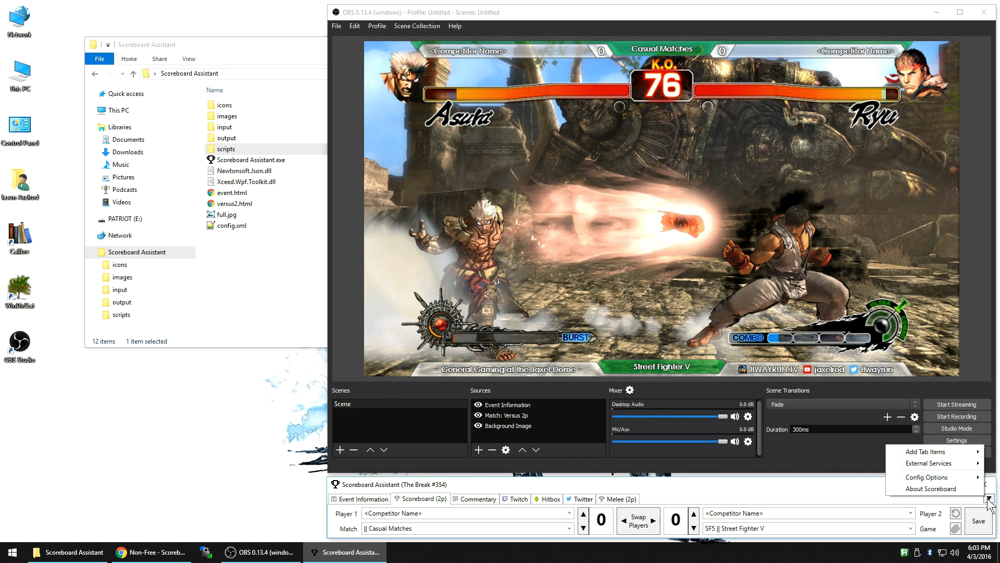
left_click(986, 501)
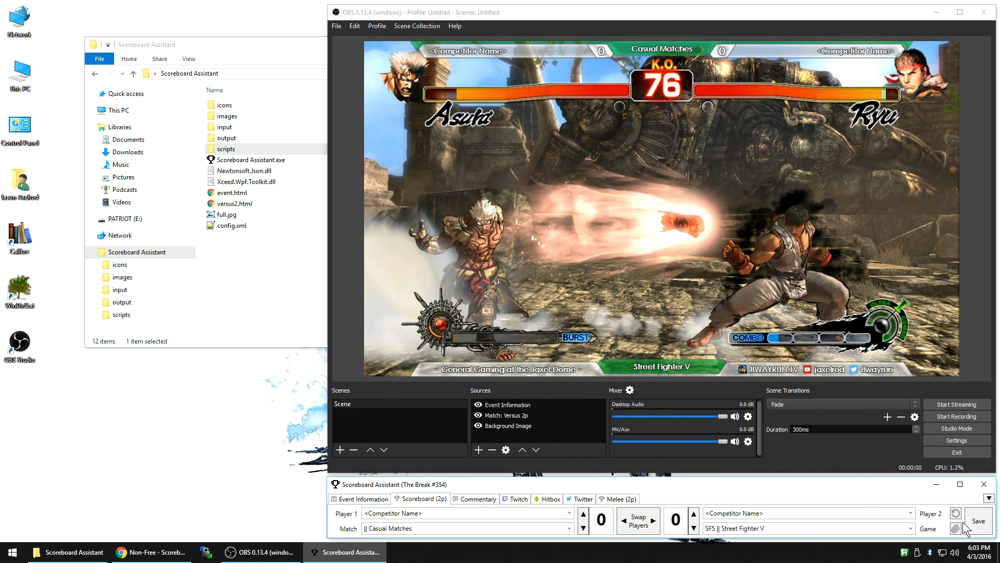
left_click(956, 527)
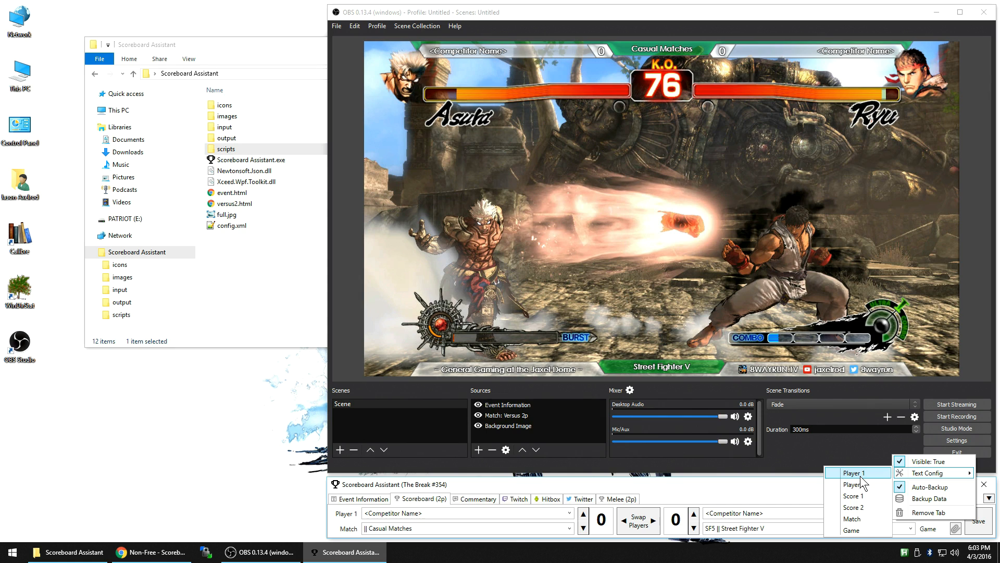
left_click(928, 472)
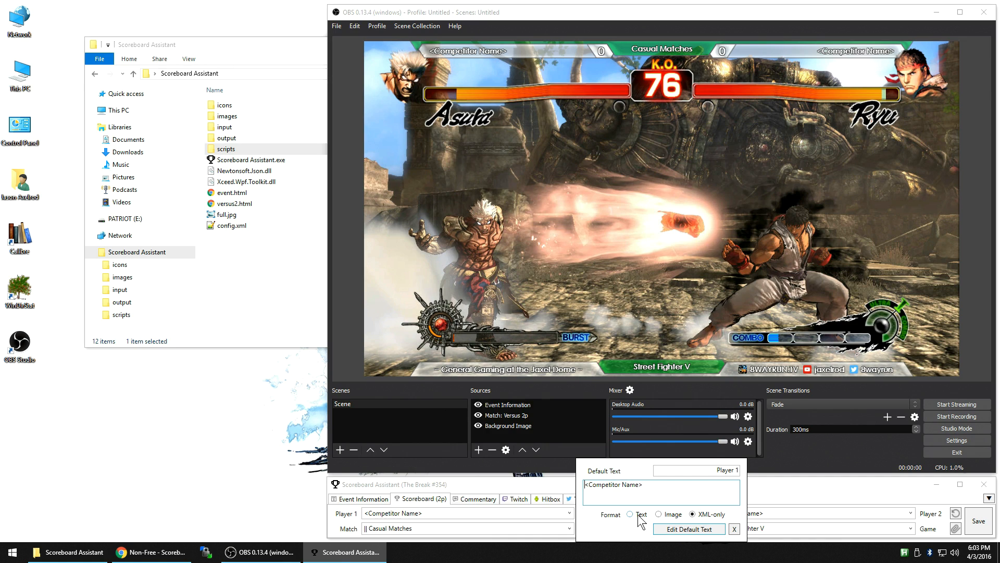
left_click(632, 513)
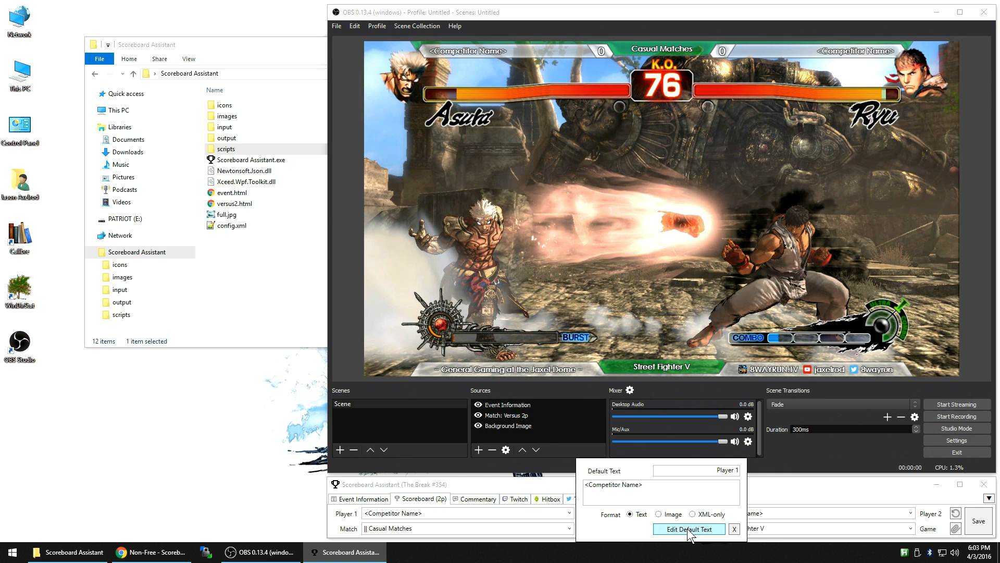
left_click(733, 530)
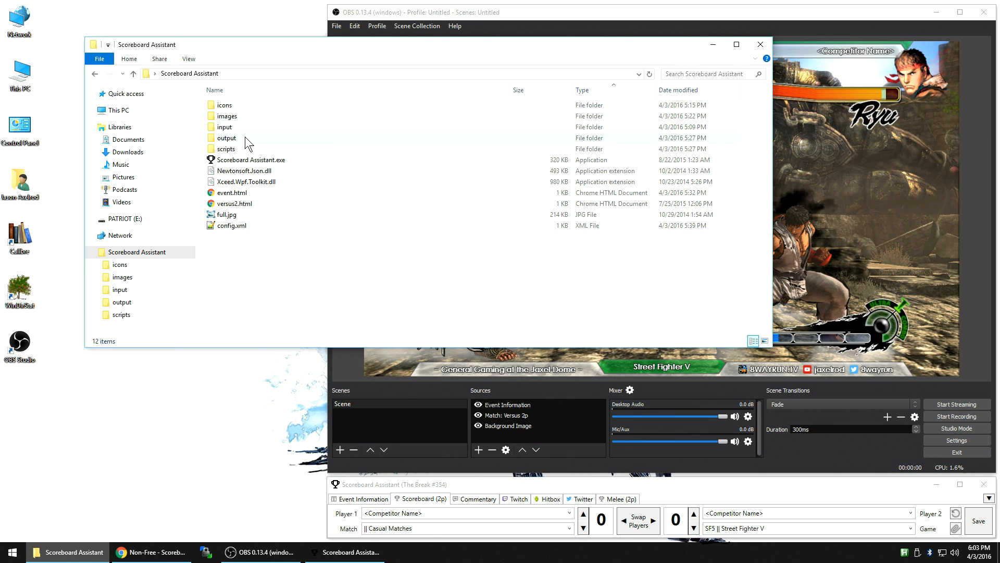
Go into the output folder and save the scoreboard so versus2.xml and the versus2 folder are written
double_click(227, 138)
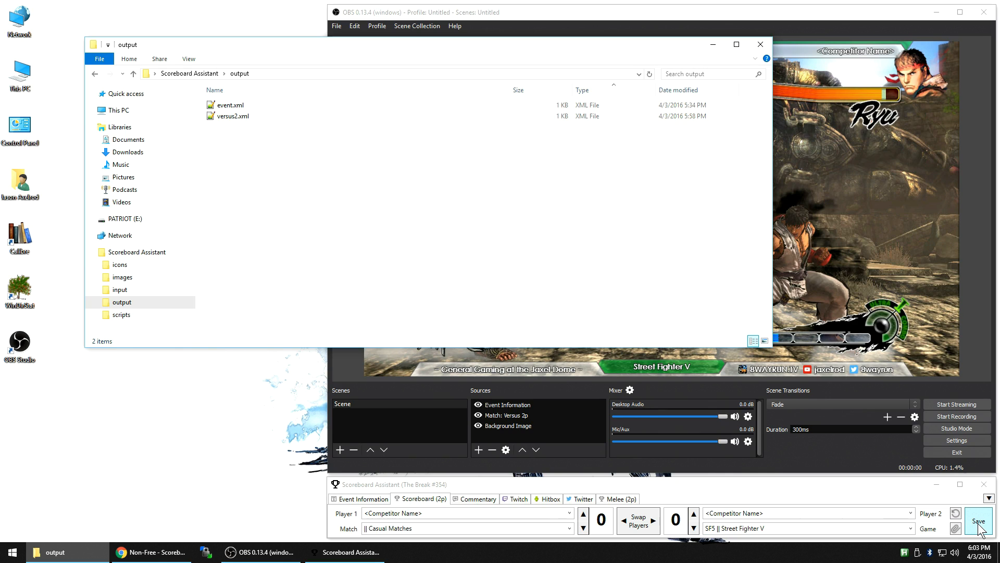
left_click(978, 520)
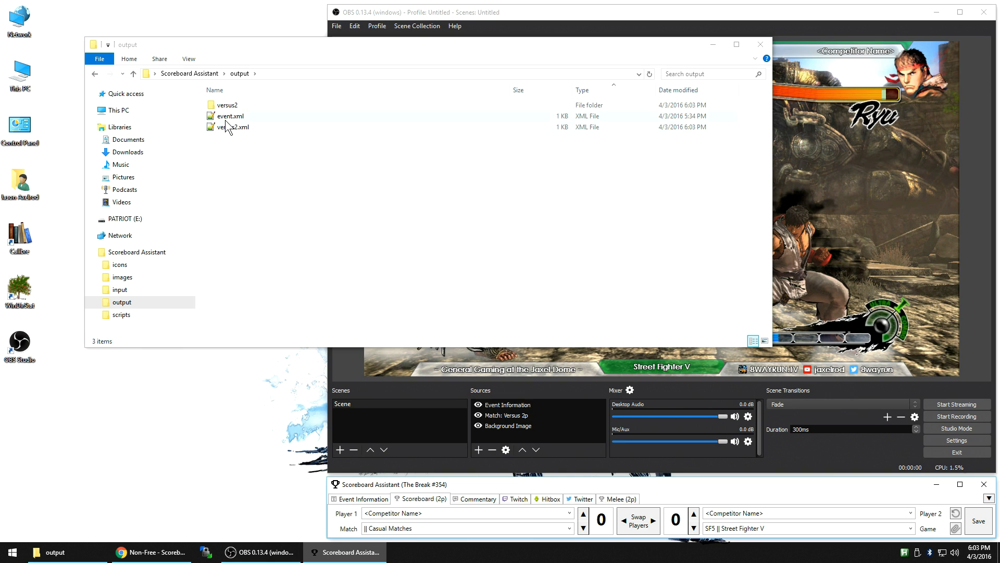
double_click(223, 104)
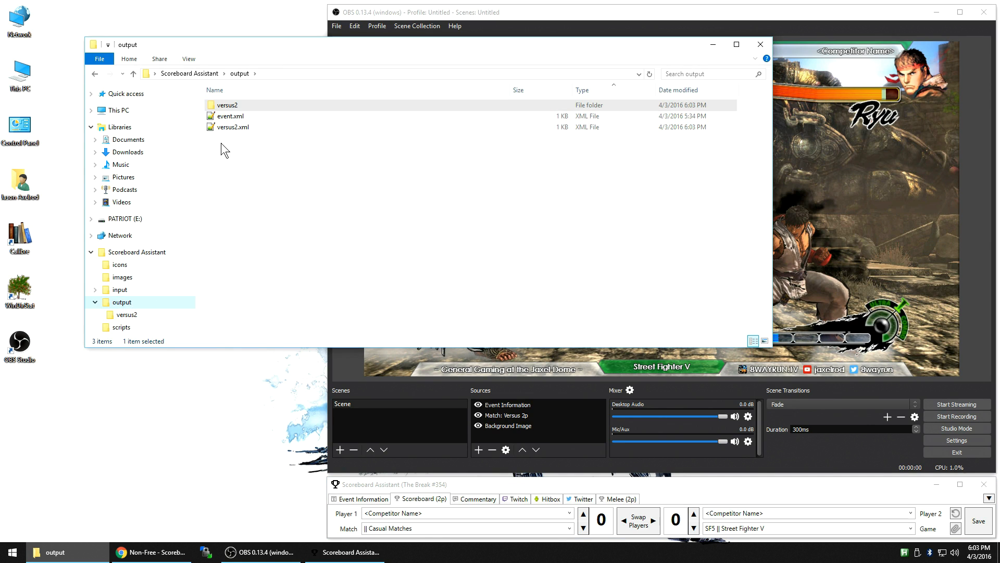
View versus2.xml in Notepad++ with its player, score, match and game fields
double_click(232, 127)
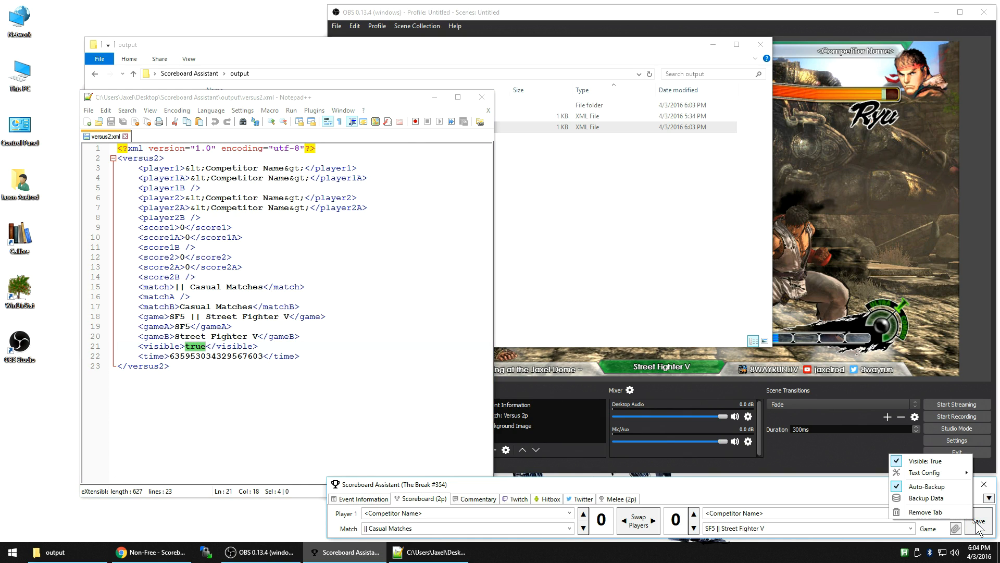
mouse_move(929, 460)
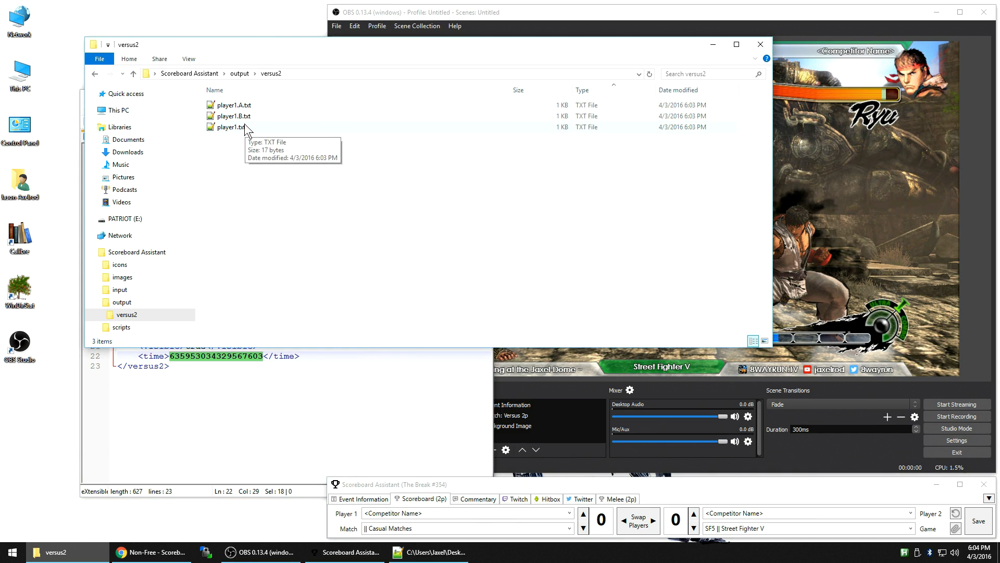
double_click(232, 127)
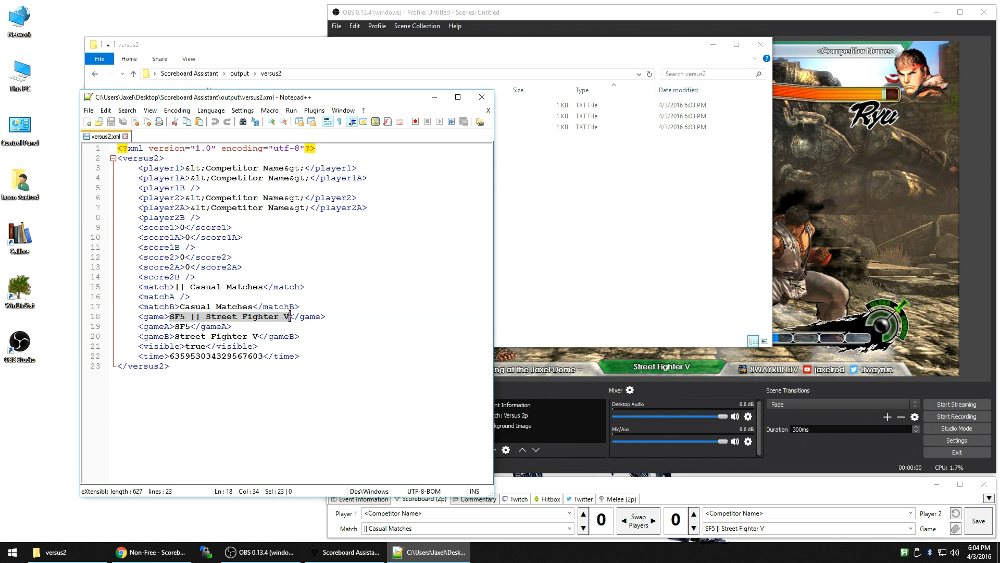
mouse_move(196, 325)
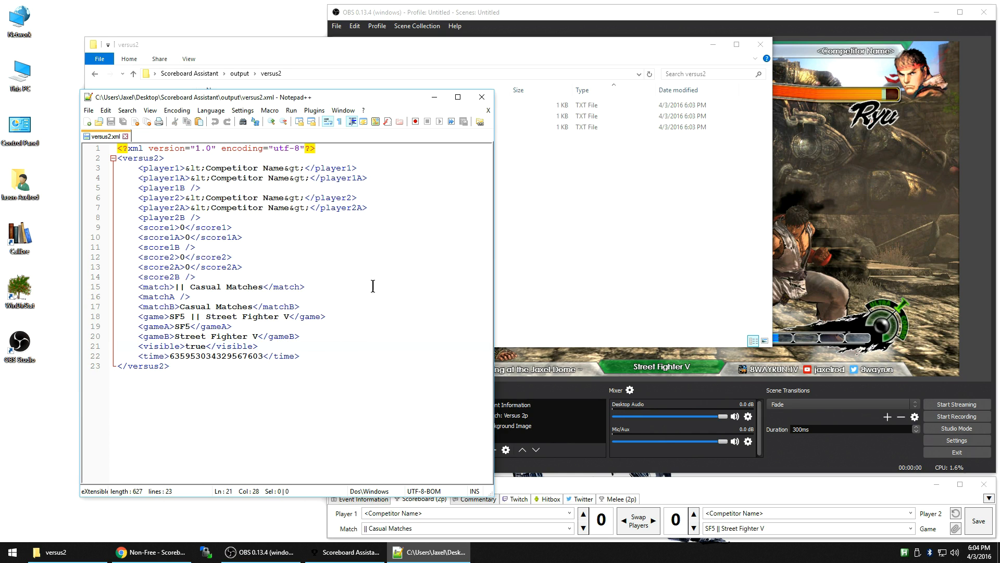
mouse_move(567, 307)
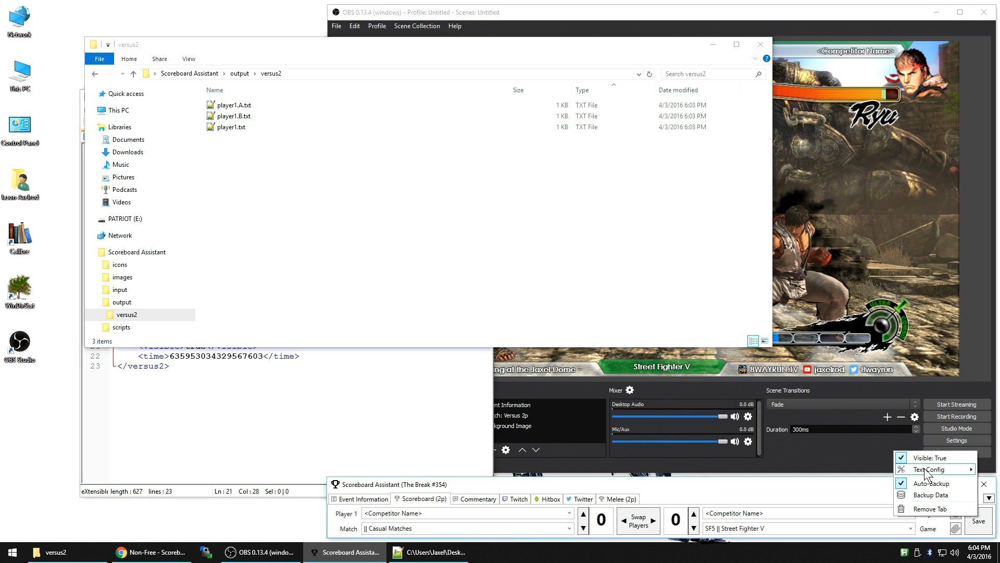
Switch Player 1's Text Config to Image format (Arial 18 on a 500×50 canvas)
left_click(930, 470)
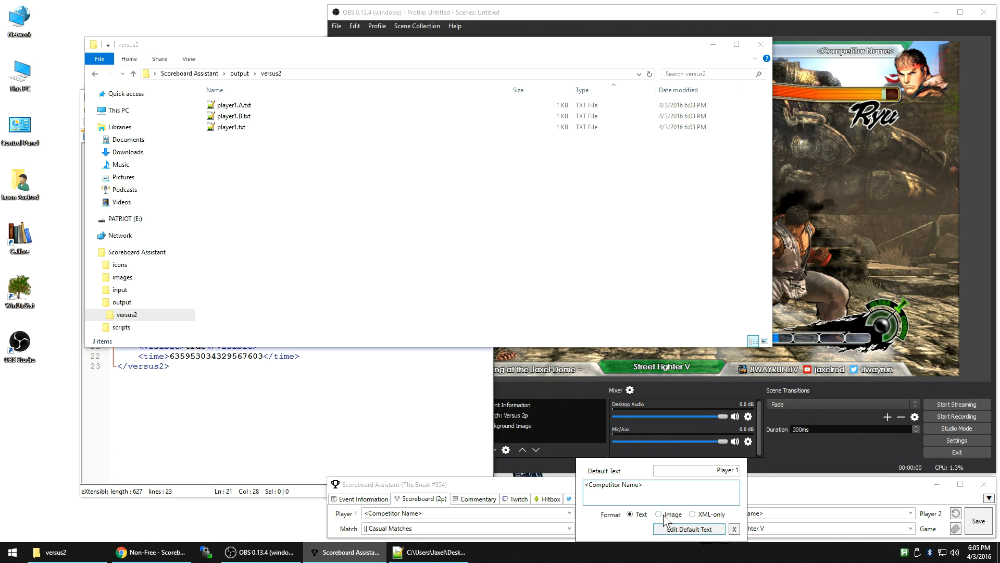
left_click(658, 514)
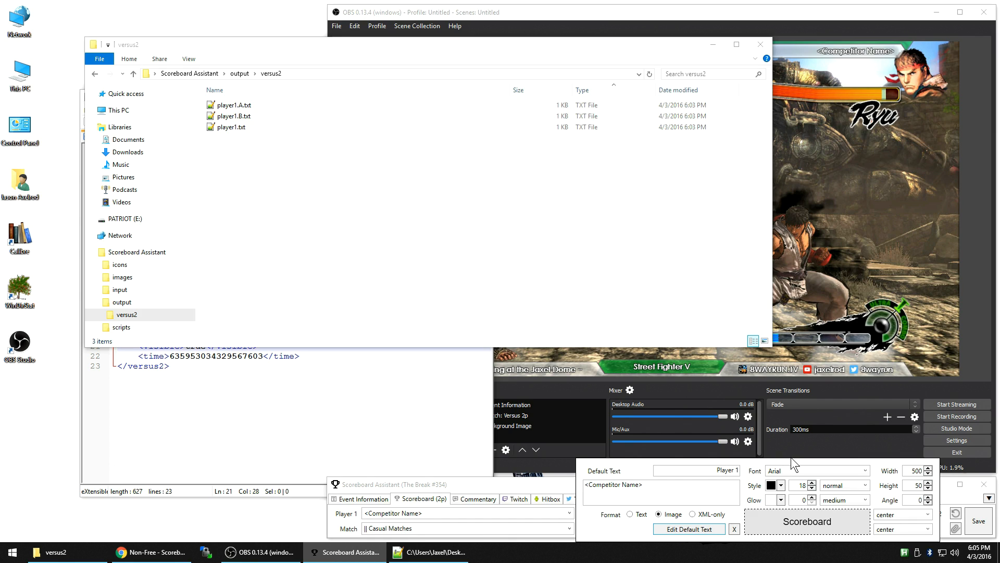
mouse_move(420, 288)
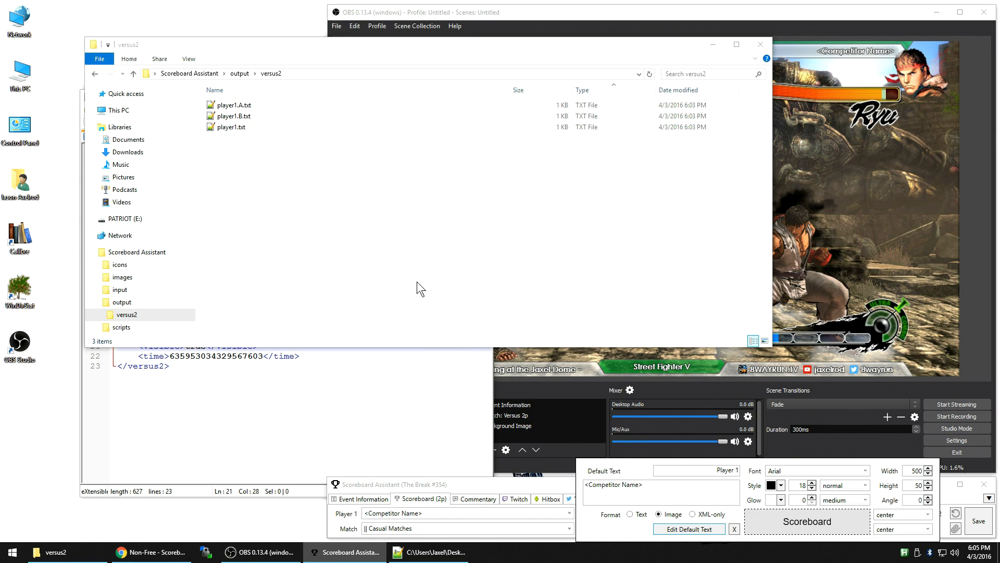
mouse_move(394, 268)
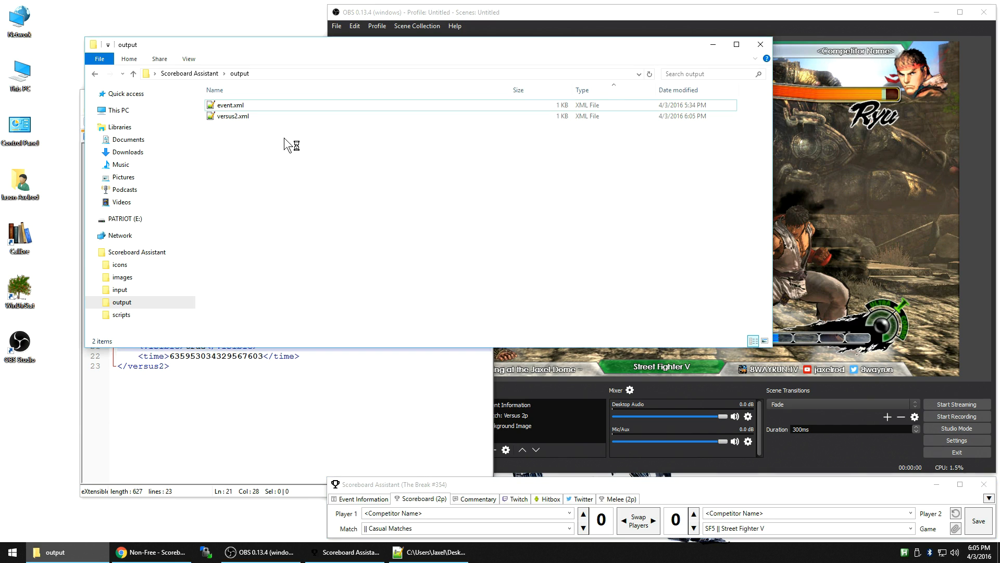
Go up from output to the main Scoreboard Assistant folder with its HTML and config files
left_click(234, 116)
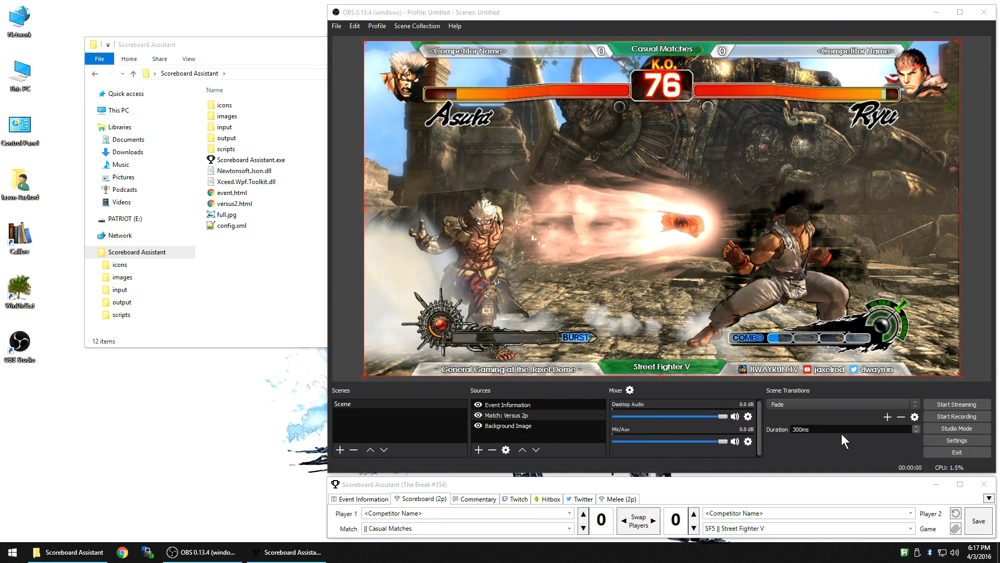
mouse_move(896, 328)
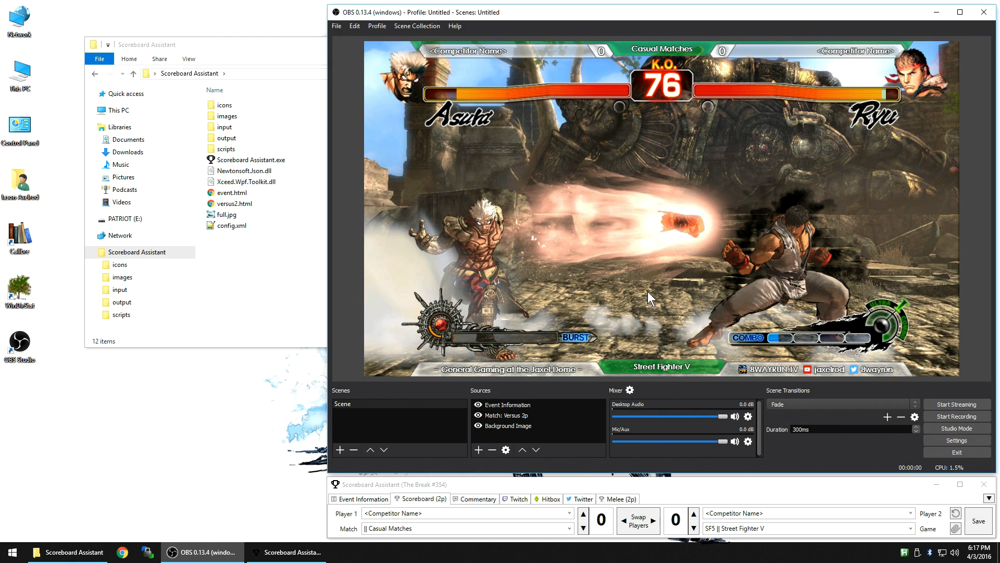
left_click(517, 415)
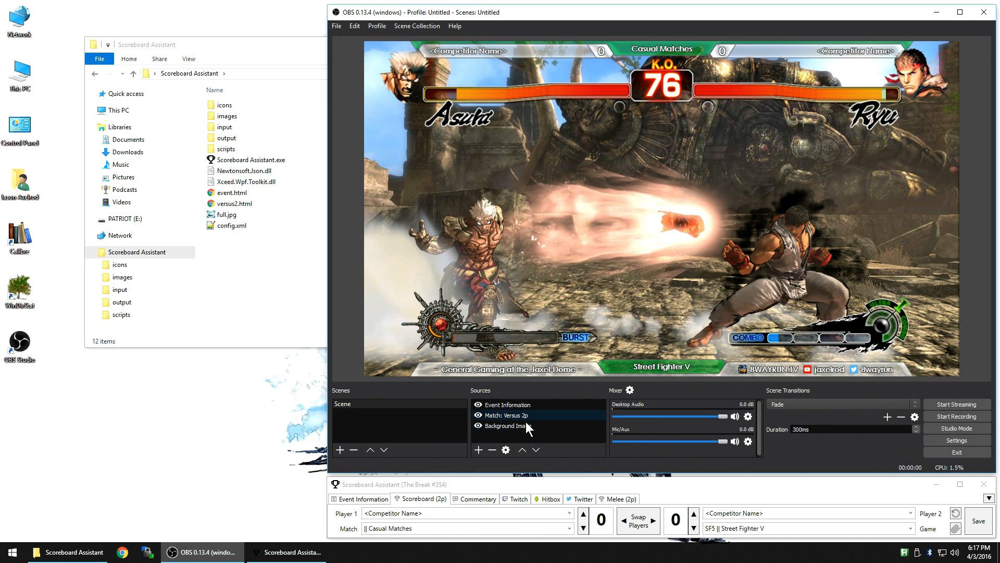
left_click(511, 404)
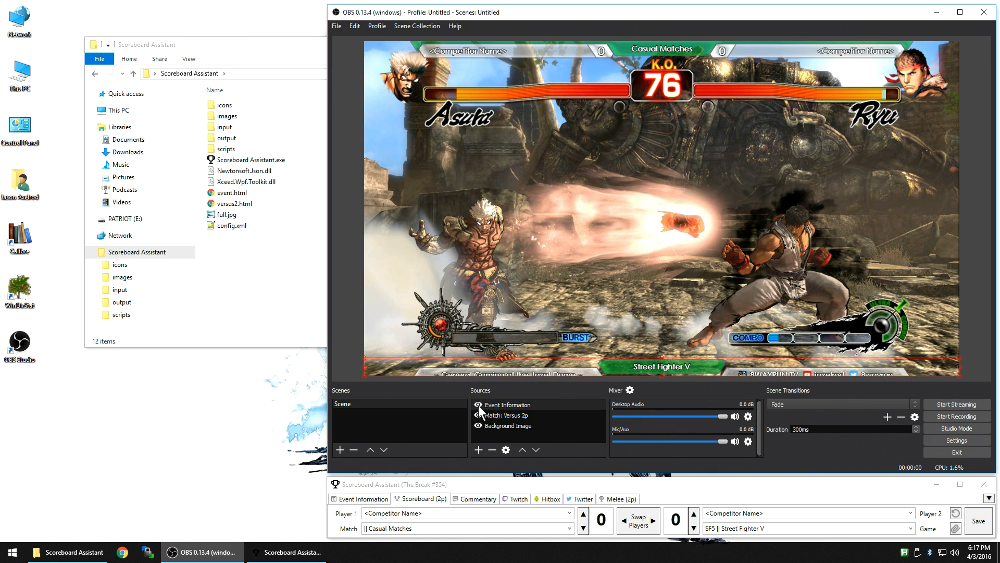
left_click(508, 415)
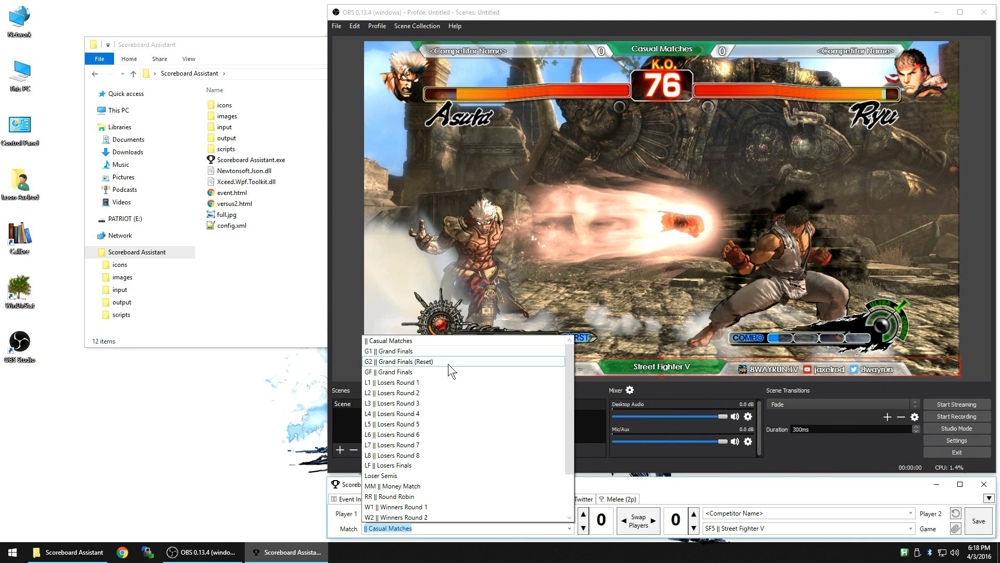
Set the match to Grand Finals (Reset), save it, and pick MGFC Chain-Ace versus EMP DarthArma
left_click(398, 361)
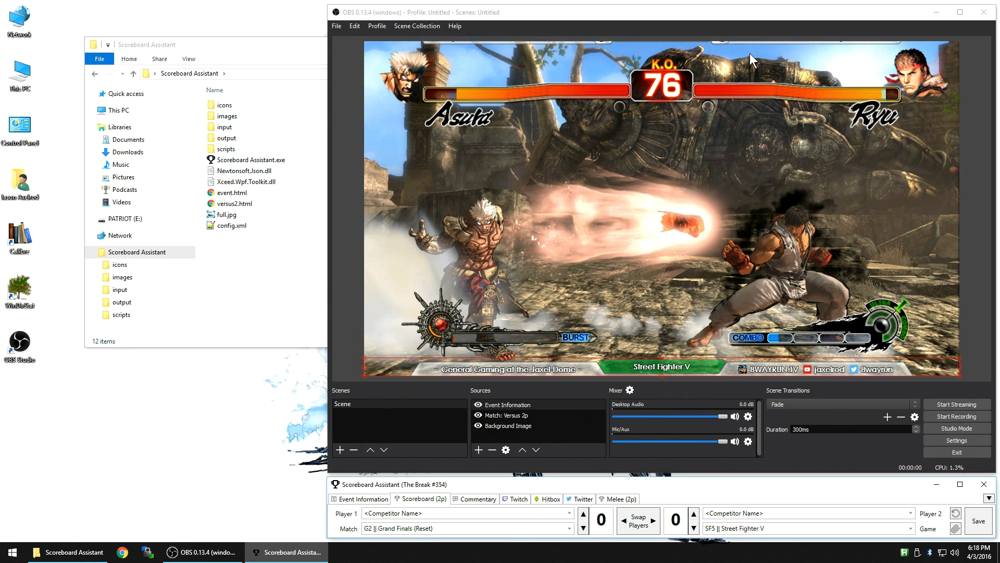
left_click(569, 512)
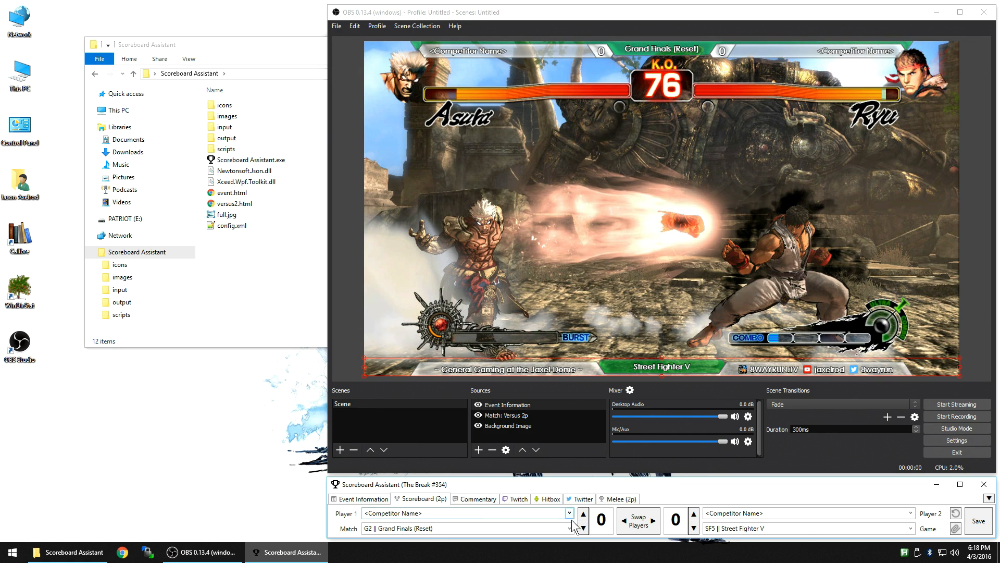
left_click(567, 512)
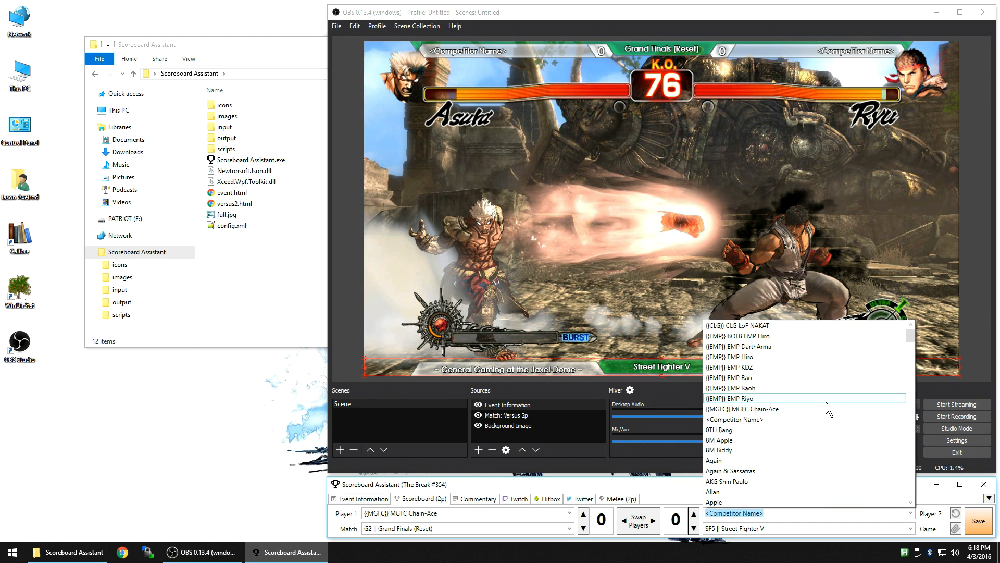
left_click(737, 346)
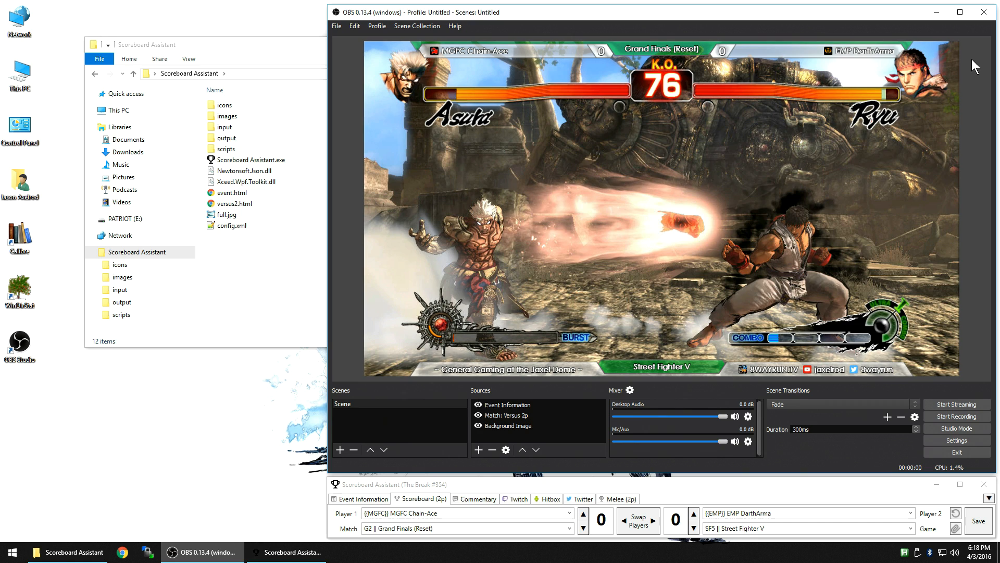
mouse_move(586, 384)
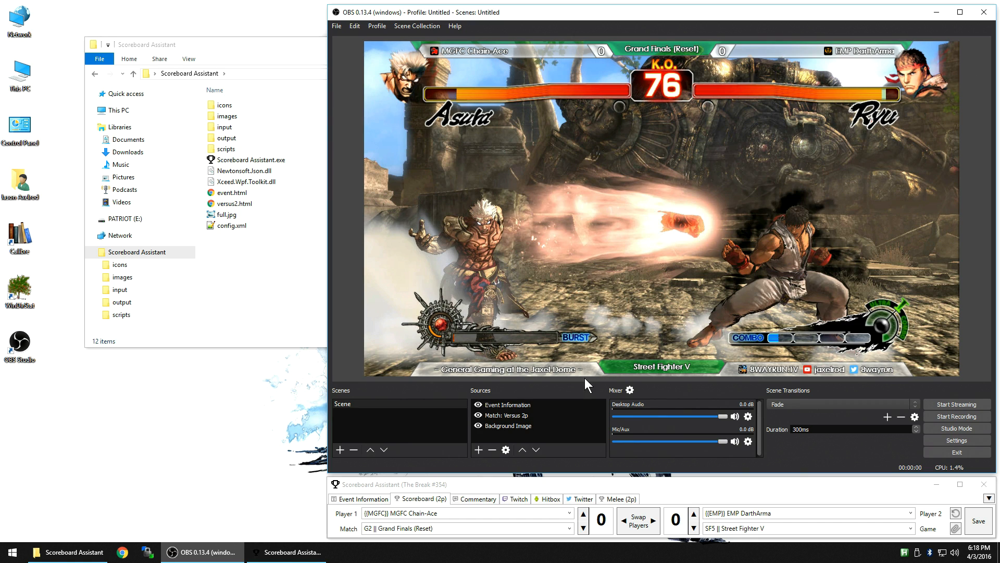
Open versus2.html from the Scoreboard Assistant folder so its markup shows in Notepad++
left_click(509, 404)
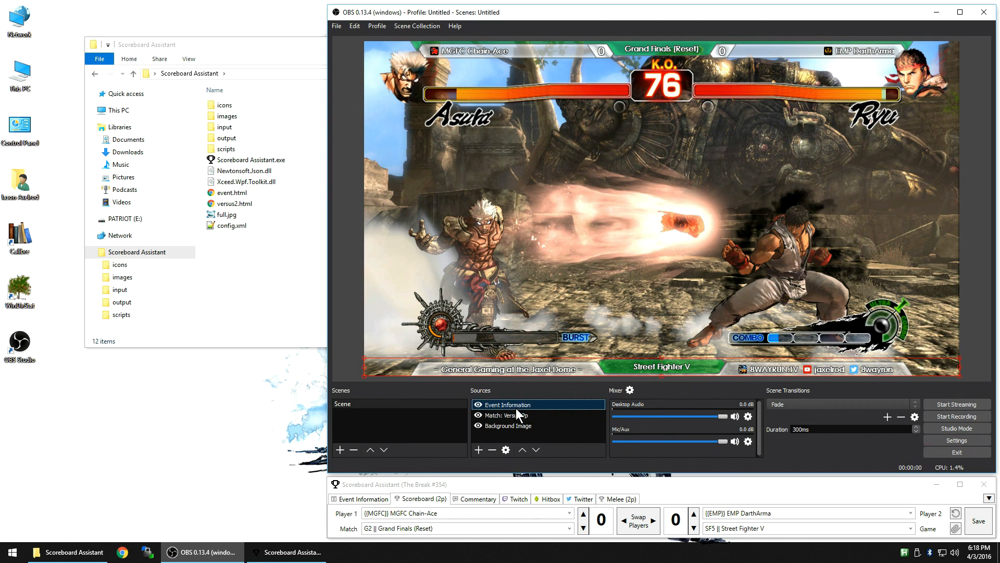
mouse_move(518, 414)
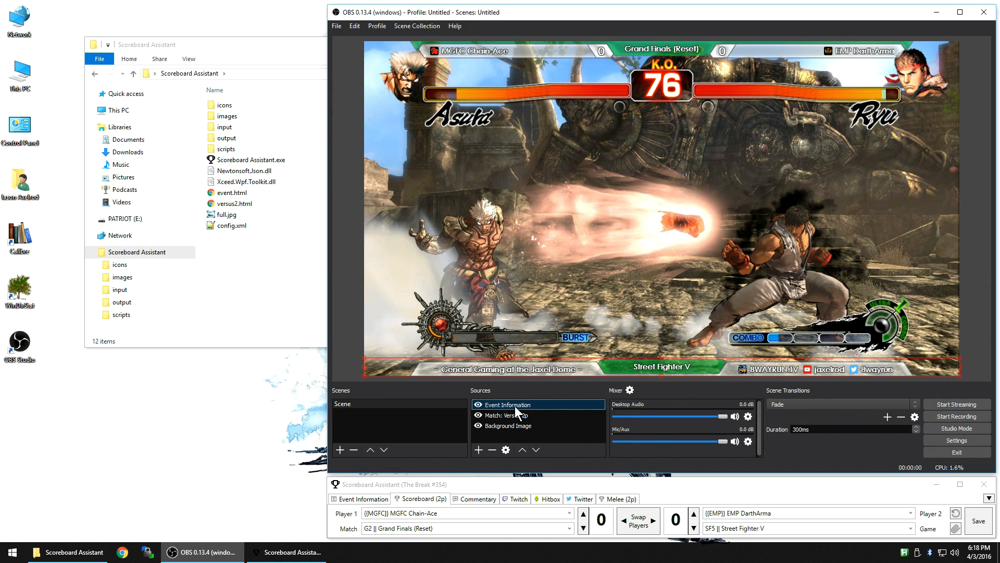
left_click(233, 203)
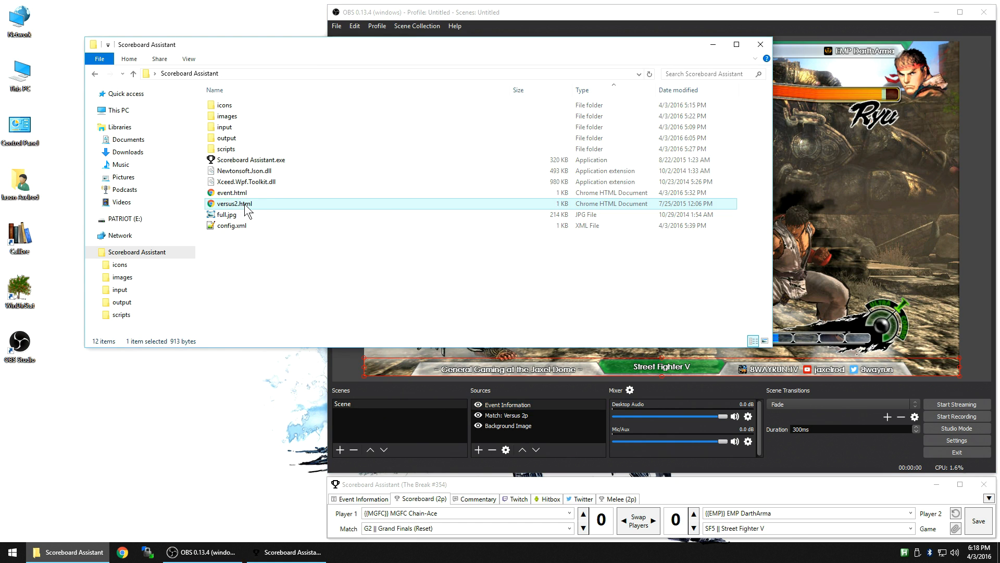
double_click(233, 203)
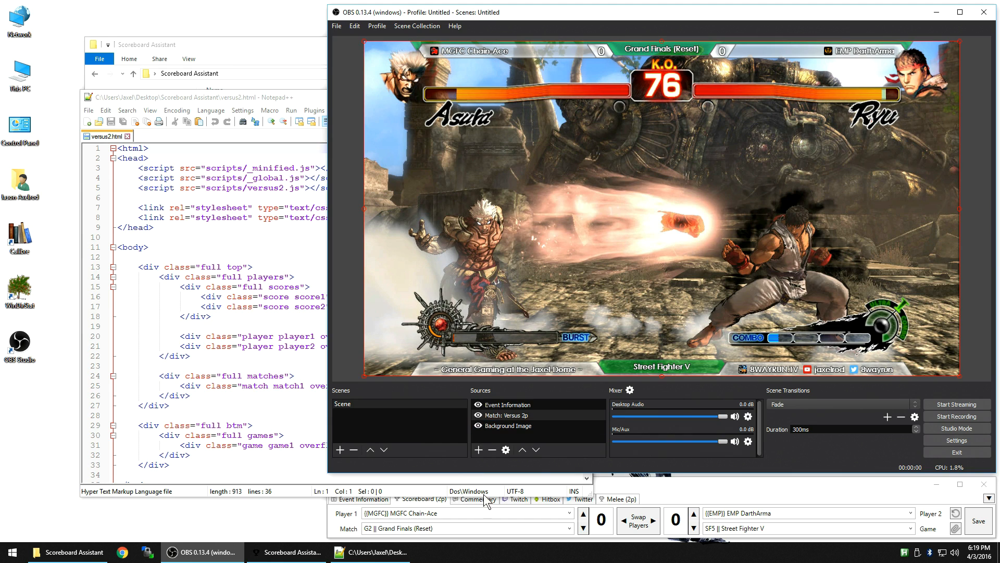
Set the score to 2 for EMP DarthArma against 1
left_click(638, 518)
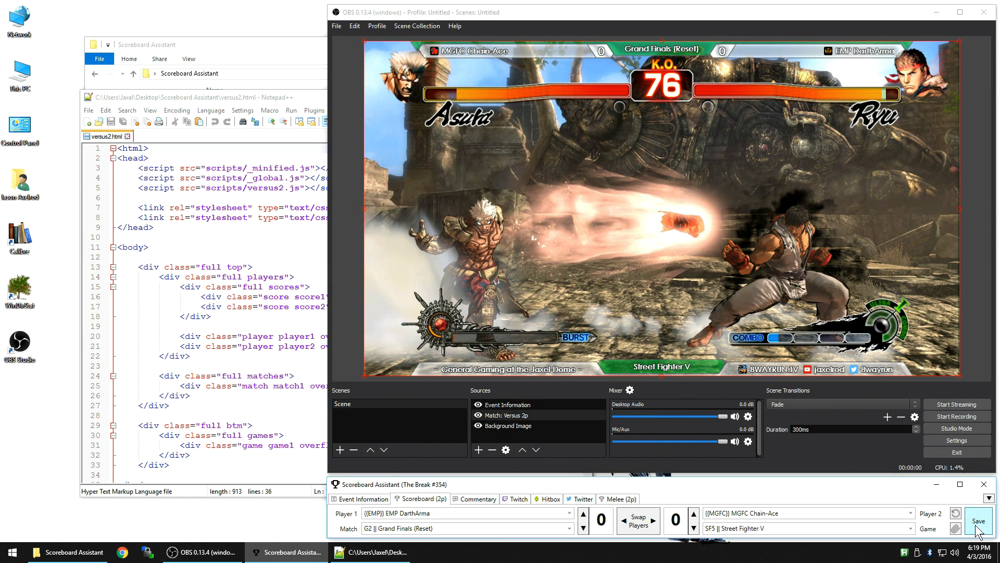
left_click(638, 519)
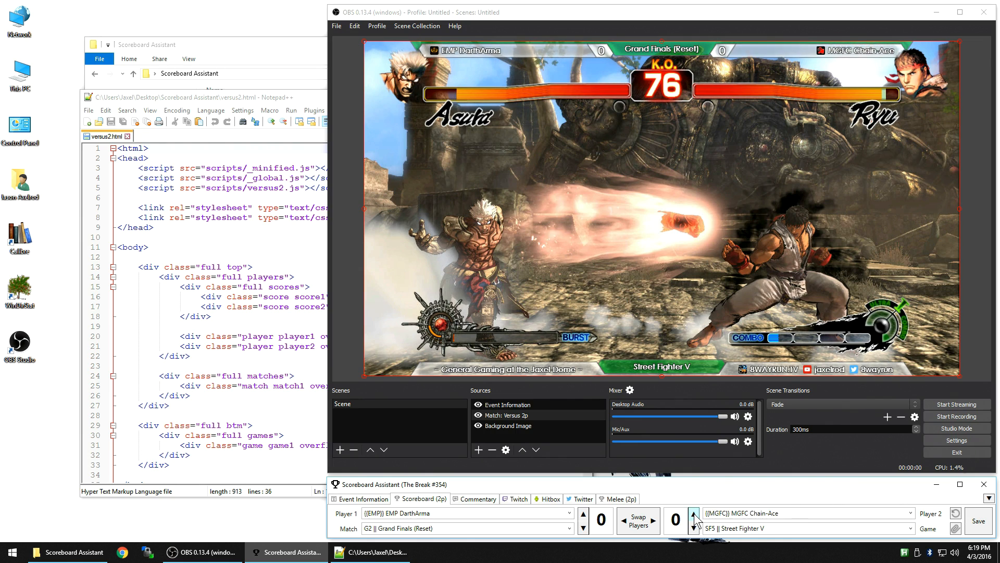
left_click(691, 517)
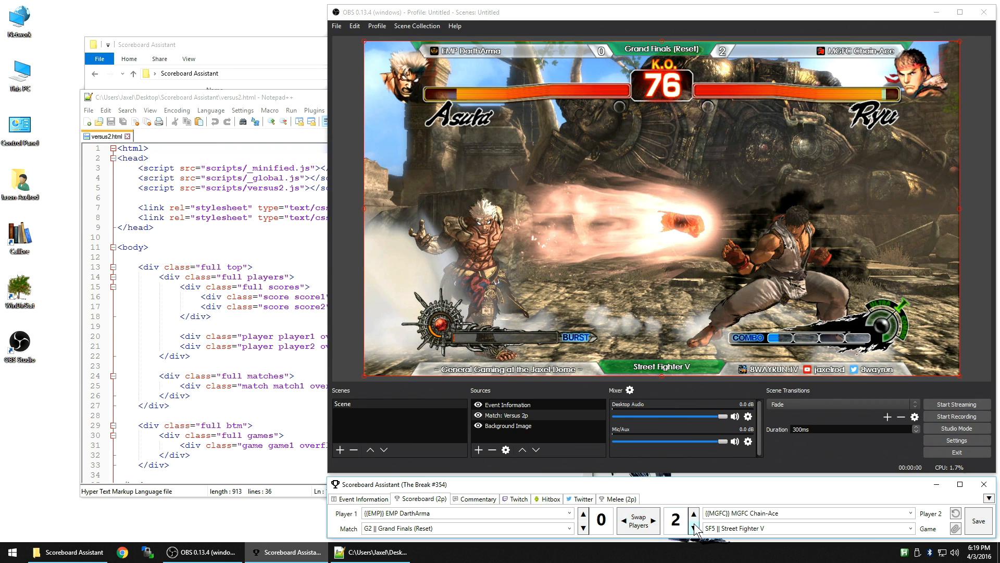
left_click(694, 527)
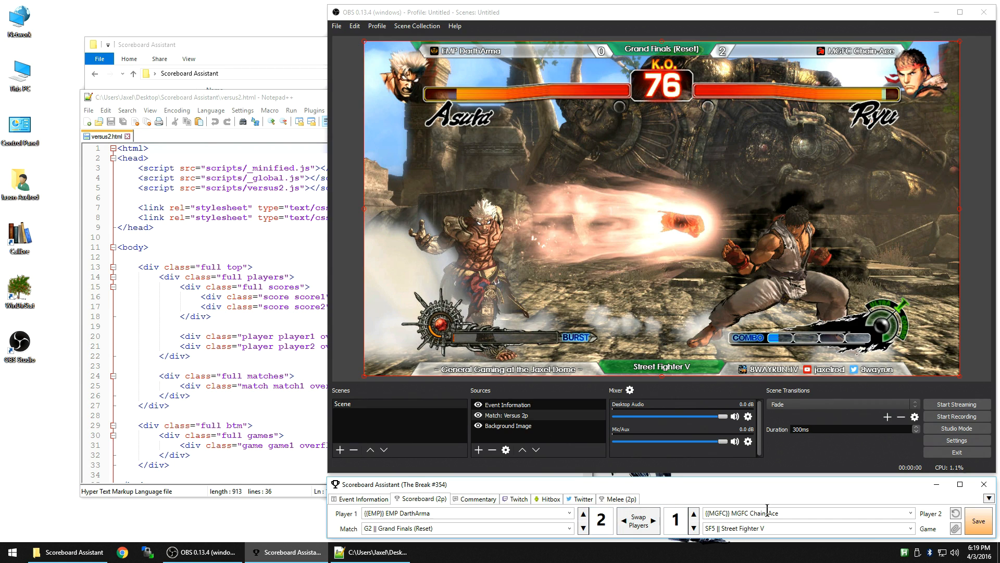
mouse_move(676, 123)
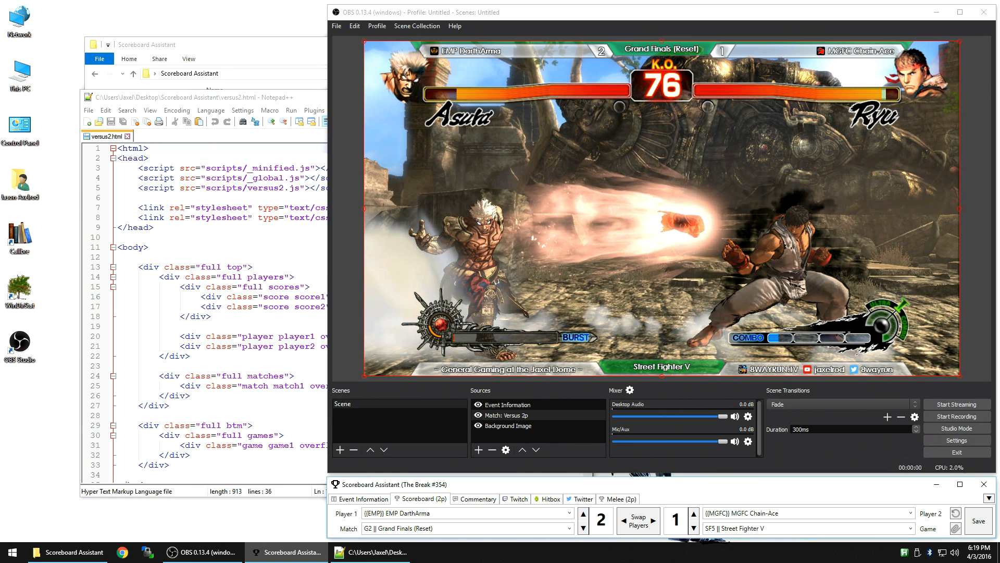
Swap the two players' sides and save so the overlay shows MGFC Chain-Ace 1, EMP DarthArma 2
left_click(638, 517)
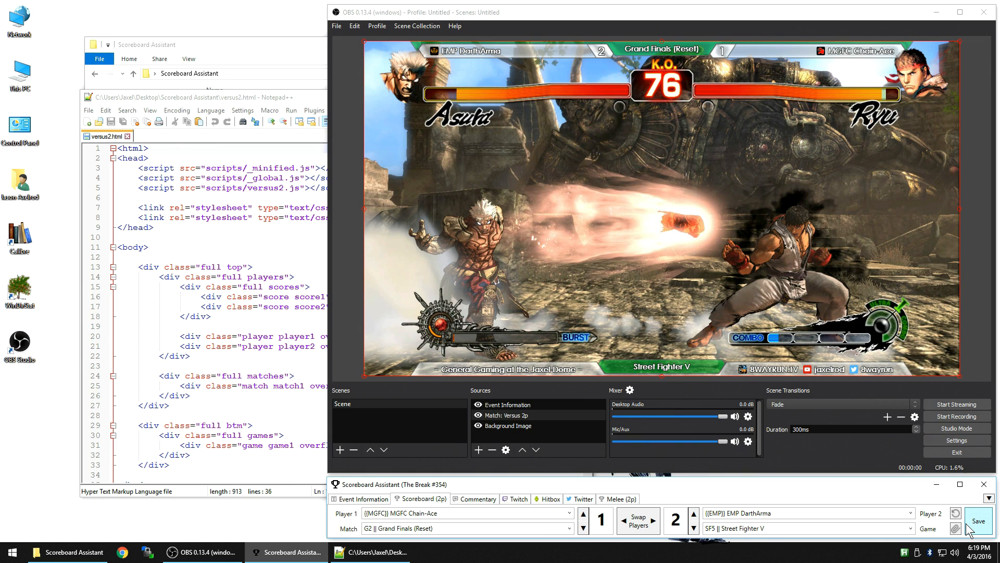
left_click(977, 520)
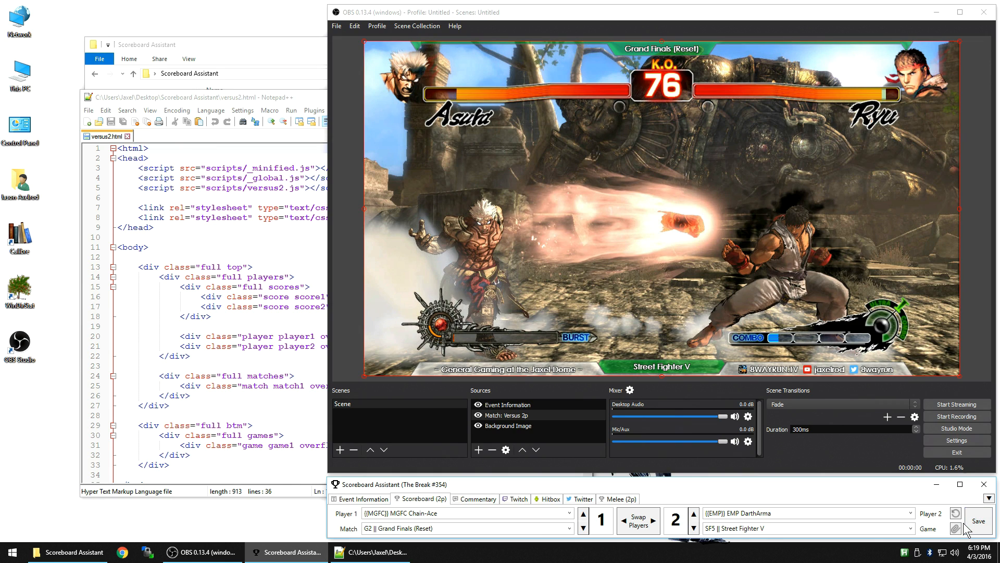
left_click(977, 521)
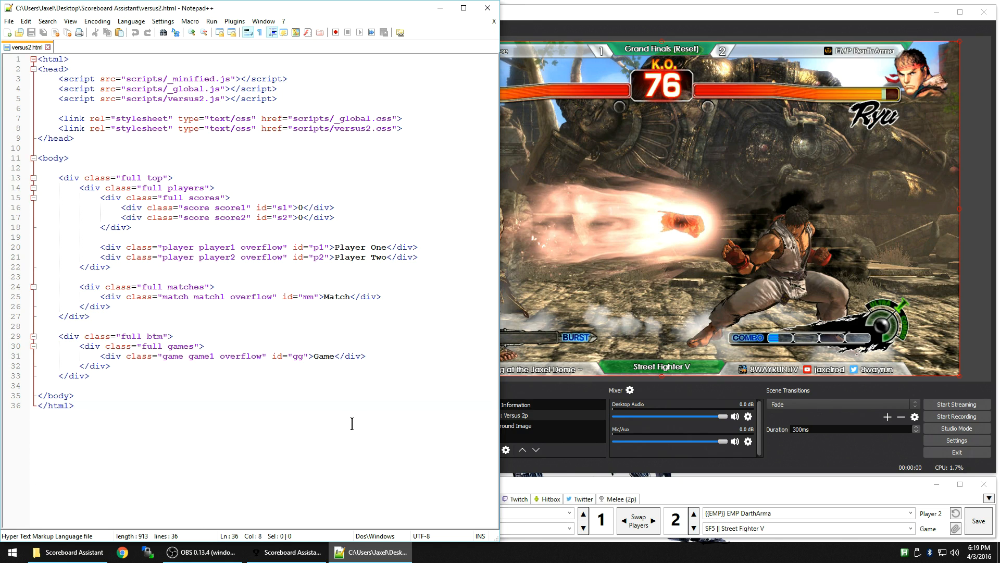
mouse_move(331, 408)
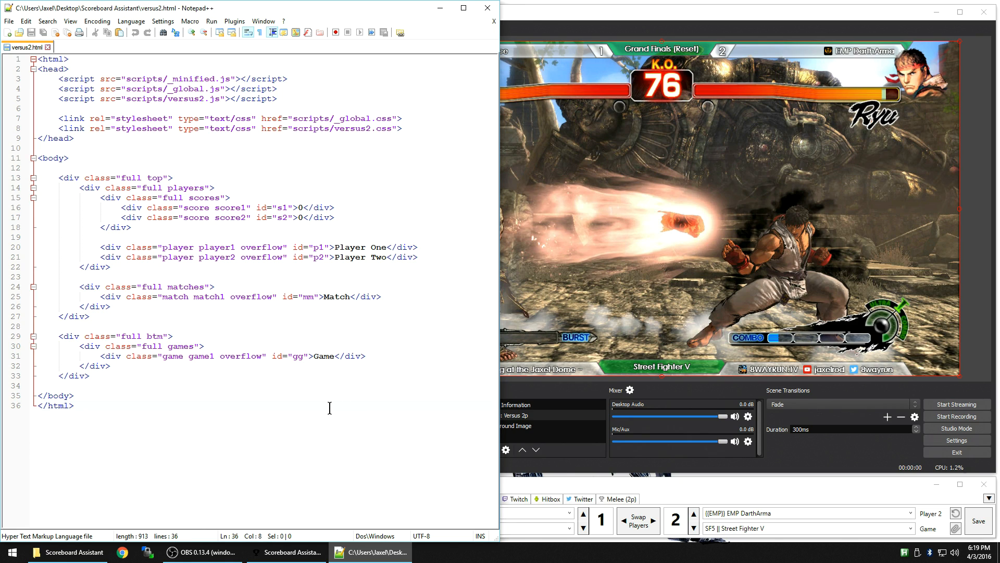
mouse_move(305, 383)
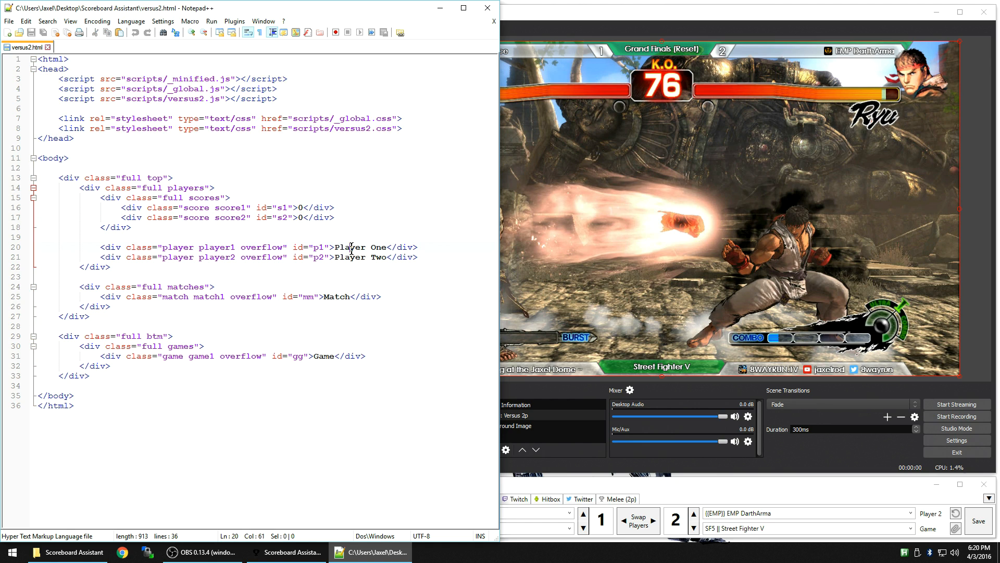
Highlight every occurrence of 'game' in versus2.html, around the element with id gg
double_click(363, 258)
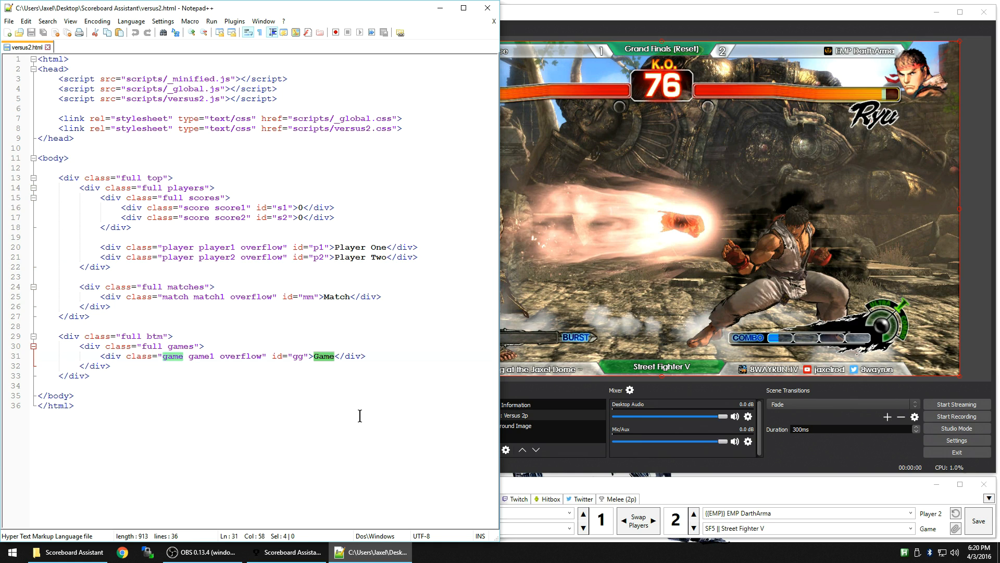
mouse_move(280, 169)
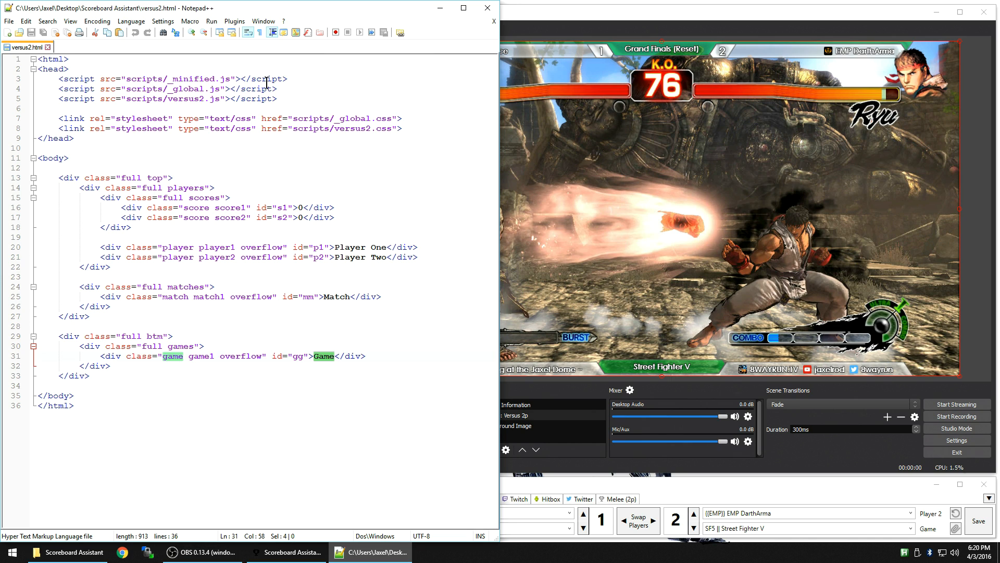
mouse_move(266, 83)
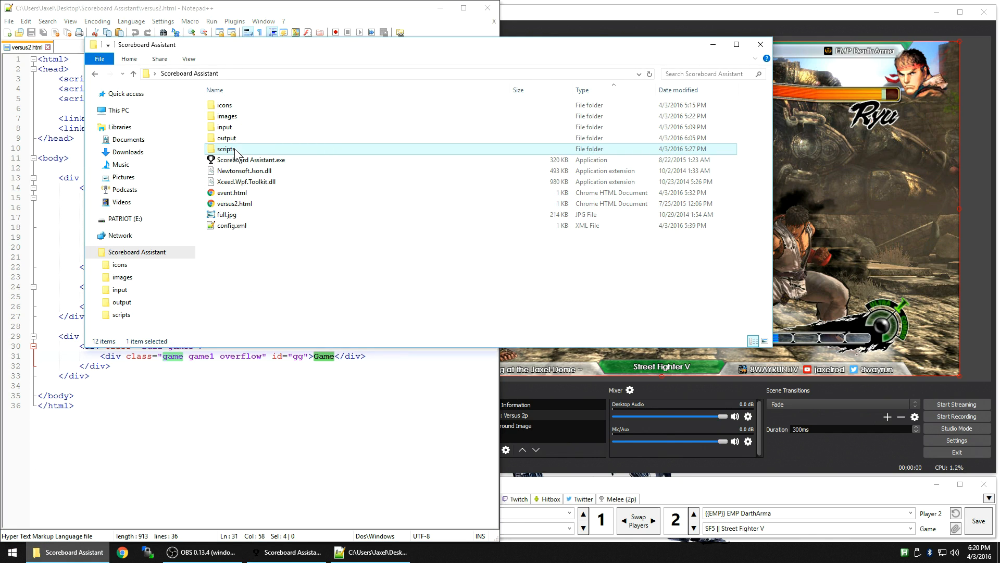
Open _global.css from the scripts folder as a second Notepad++ tab
double_click(227, 149)
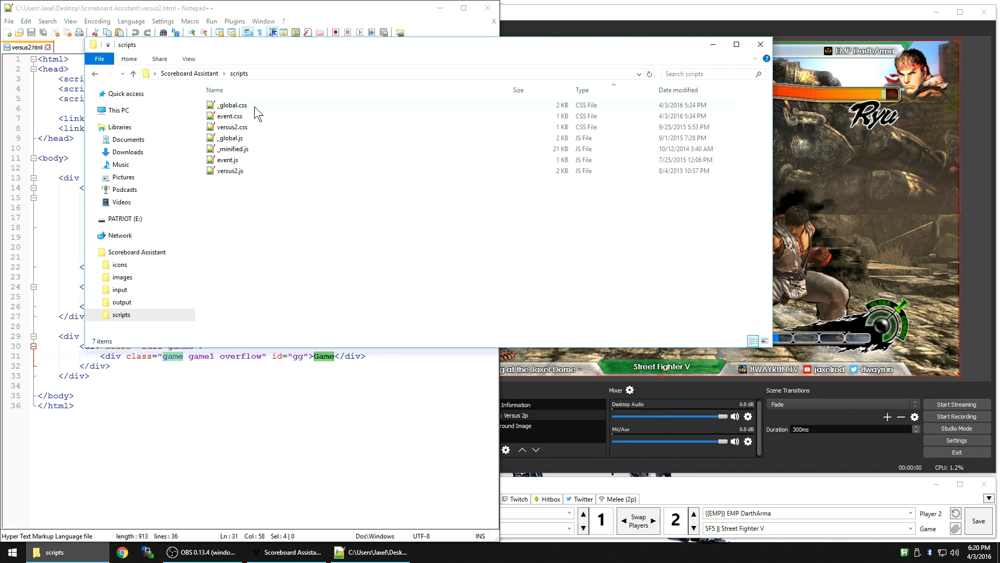
left_click(229, 104)
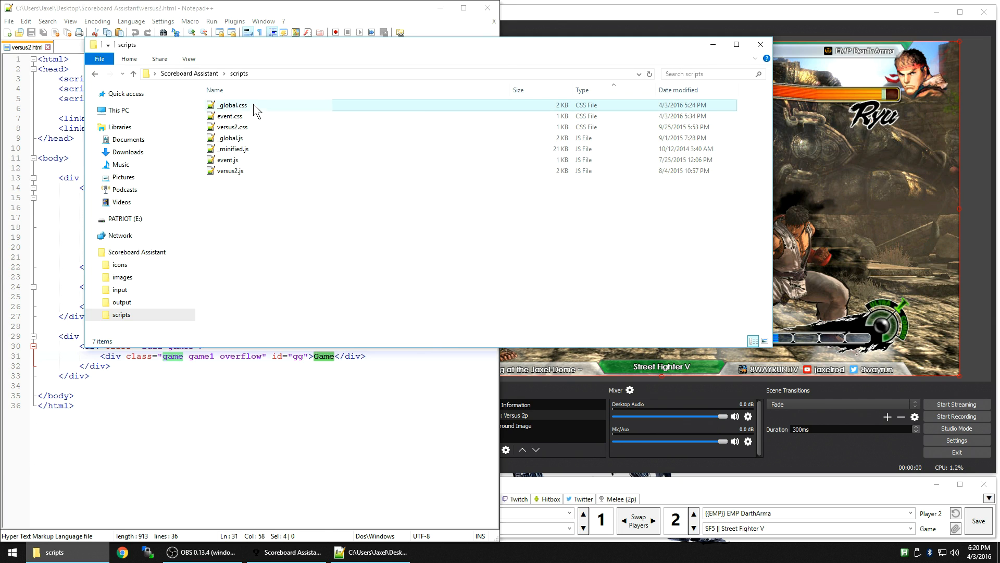
double_click(231, 104)
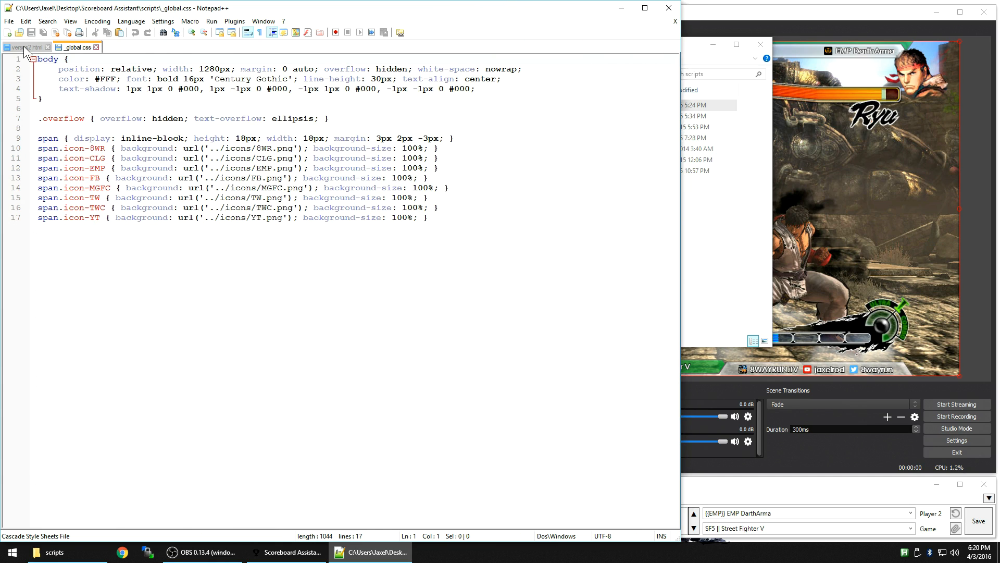
left_click(25, 47)
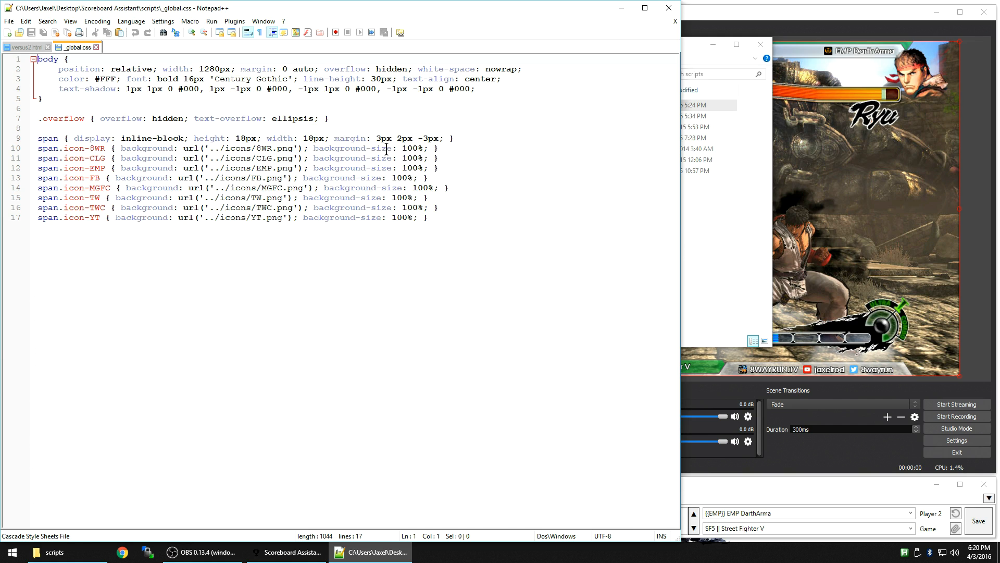
mouse_move(795, 292)
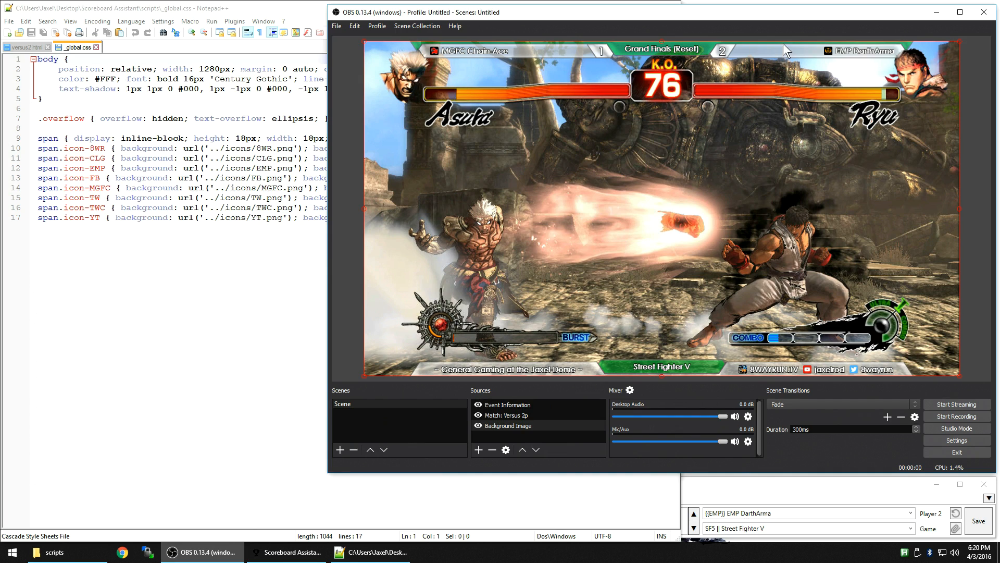
mouse_move(428, 57)
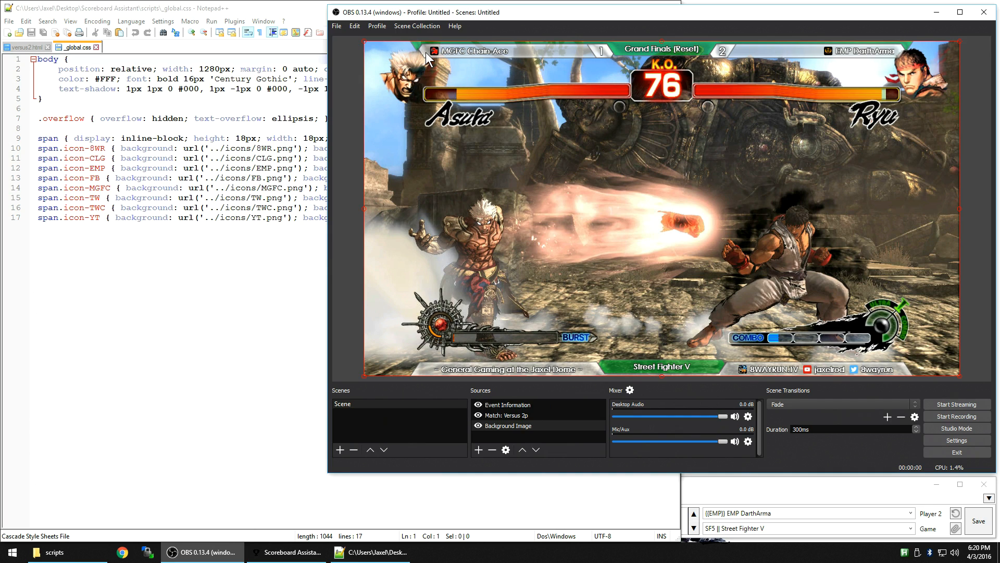
mouse_move(435, 58)
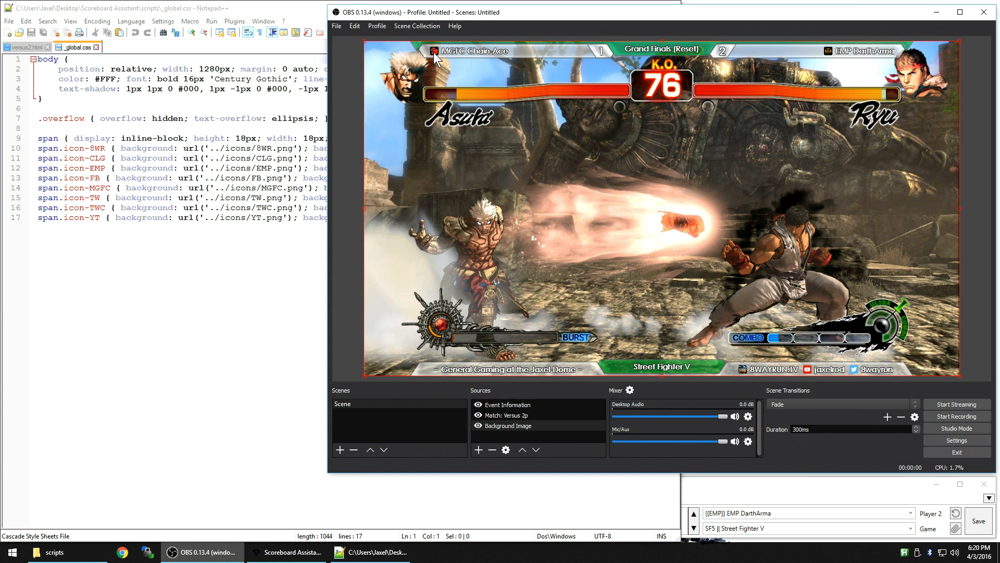
mouse_move(459, 55)
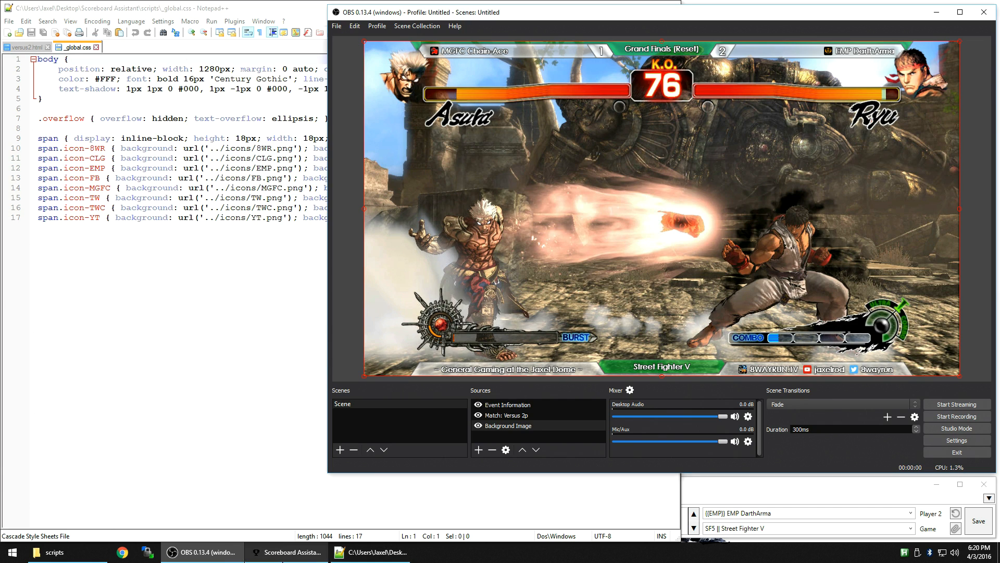
left_click(286, 552)
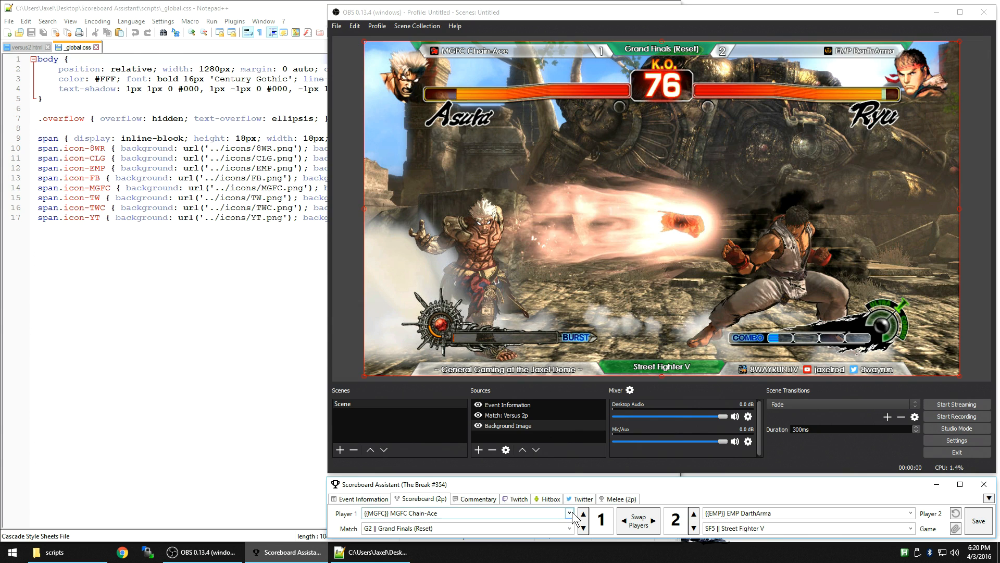
left_click(569, 512)
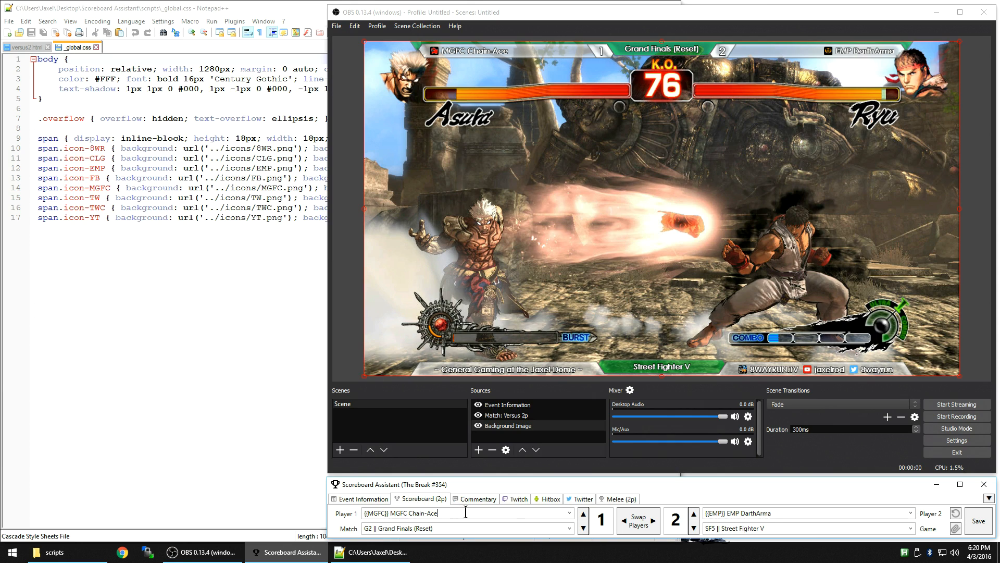
type("Jad")
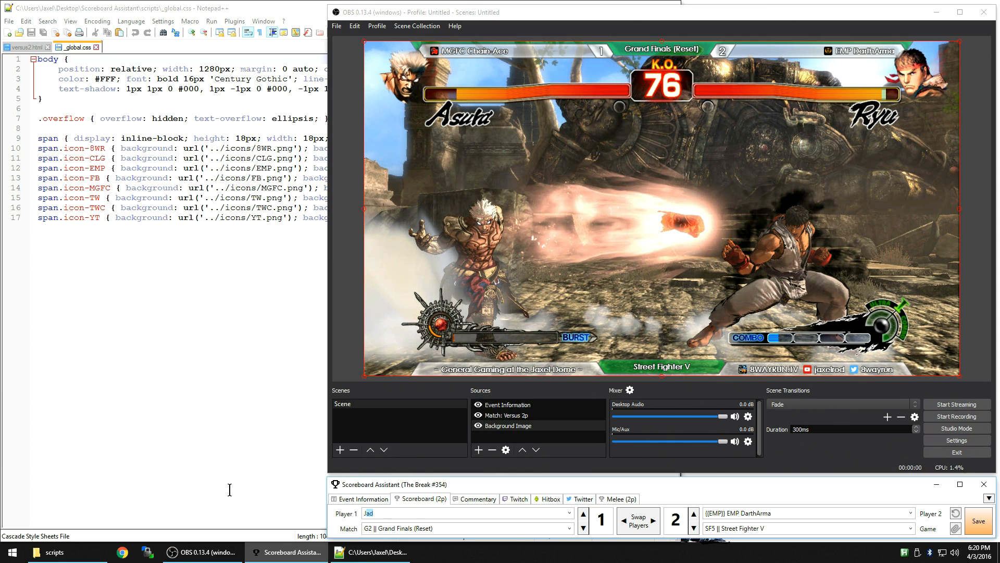
type("axel")
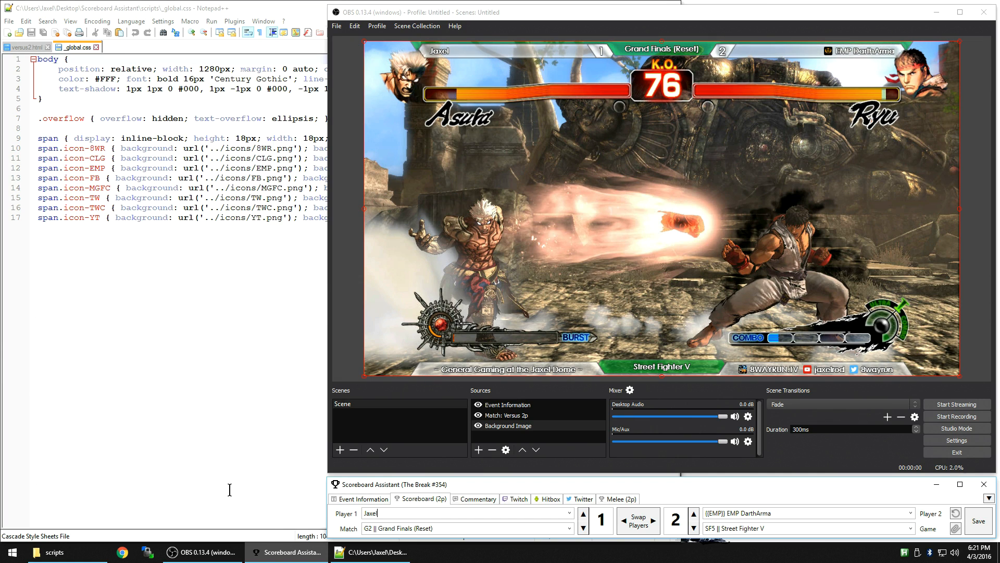
type("{{TW}} @8wayrun")
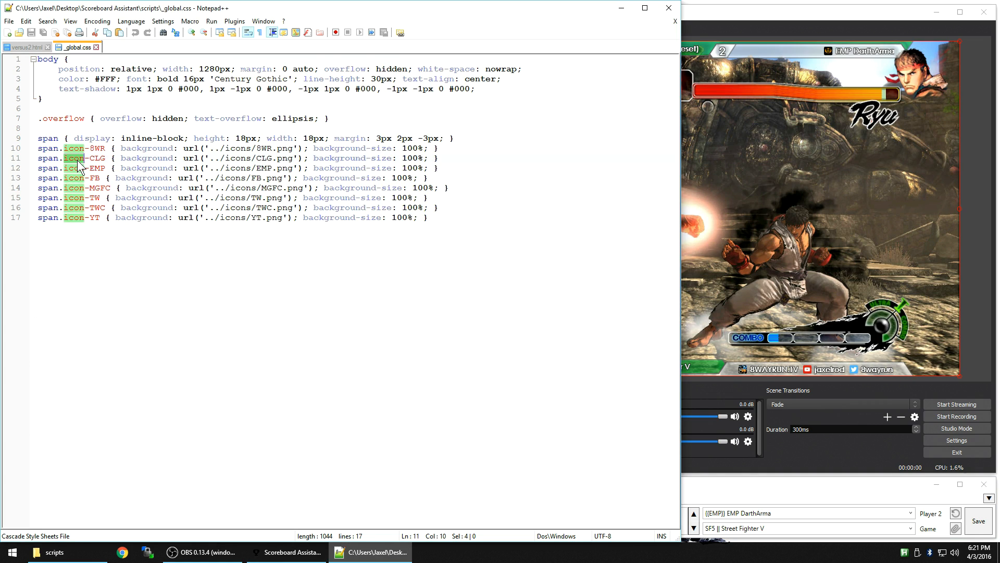
Review the icon classes in _global.css, then bring the OBS preview showing Jaxel's Twitter handle forward
double_click(98, 147)
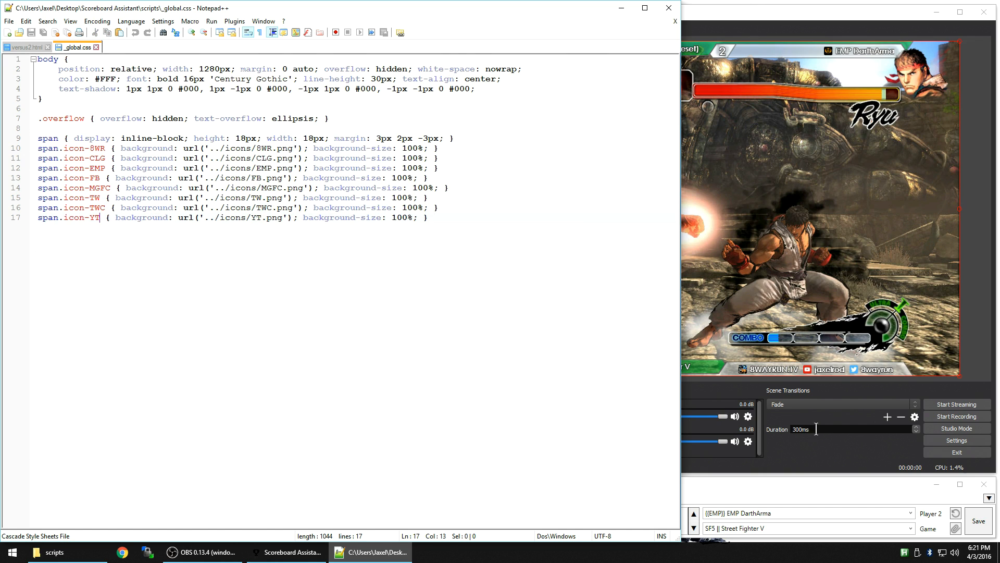
left_click(202, 552)
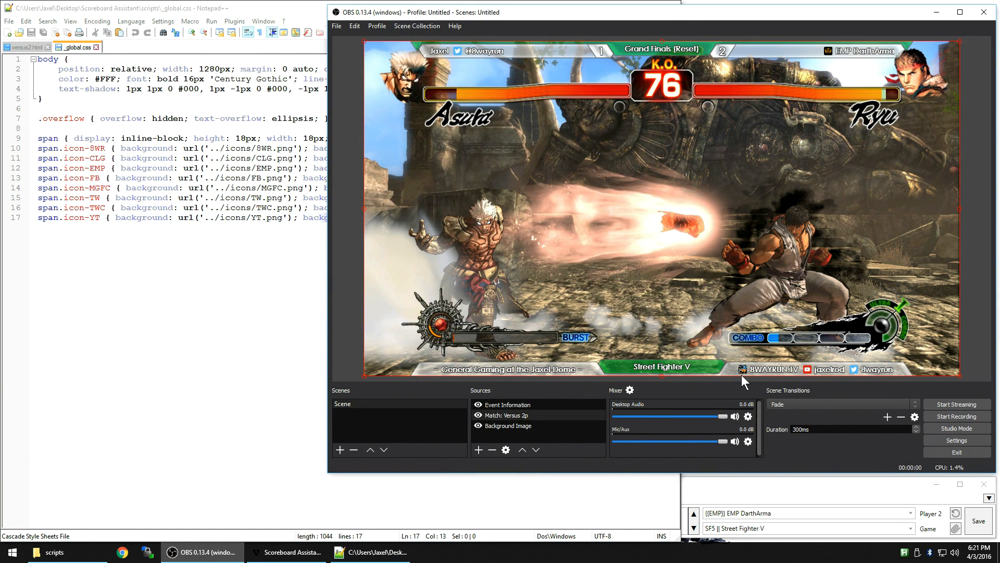
mouse_move(437, 560)
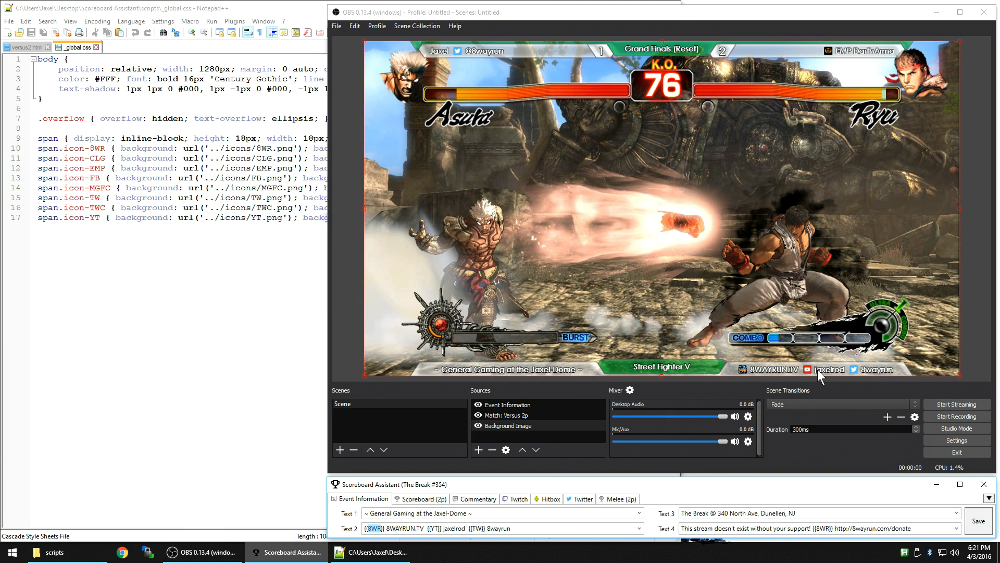
mouse_move(823, 334)
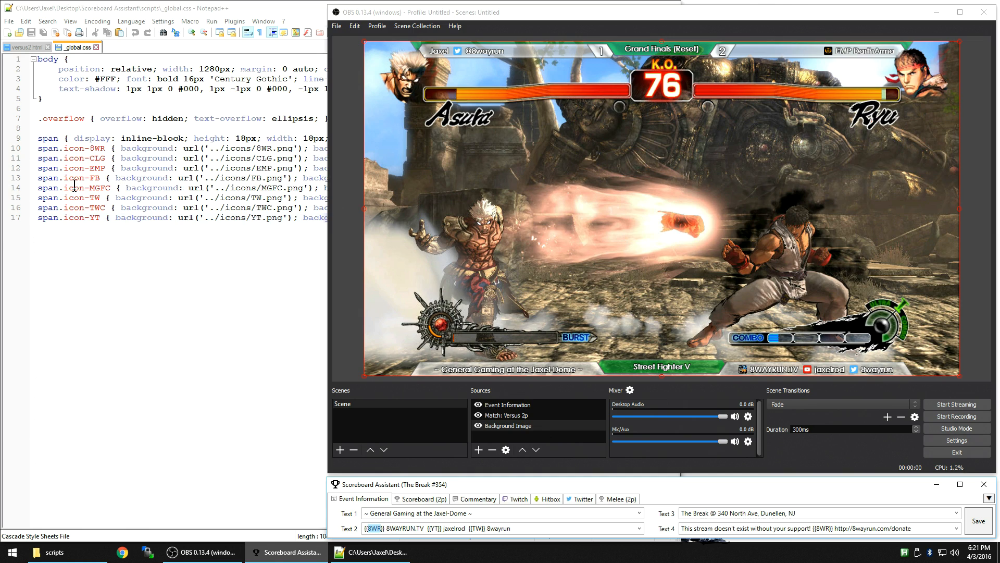
mouse_move(260, 186)
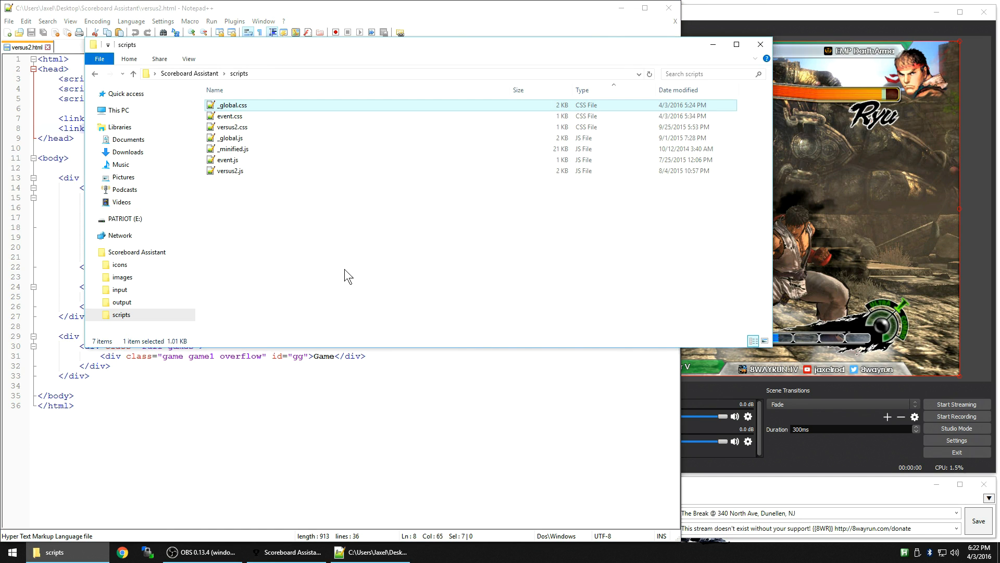
mouse_move(260, 133)
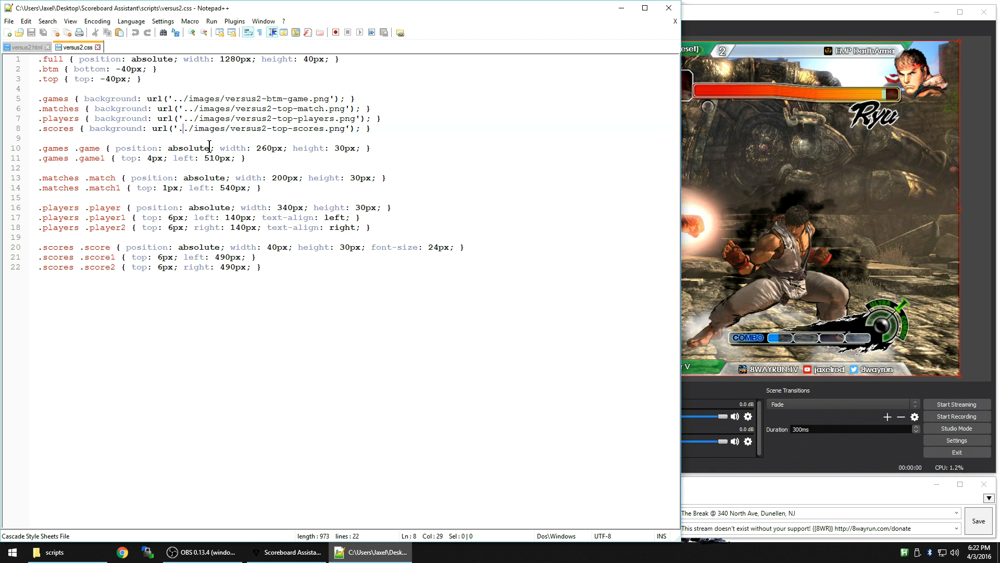
Change .btm bottom and .top top from -40px to 40px in versus2.css and view versus2.html in Chrome
left_click(25, 47)
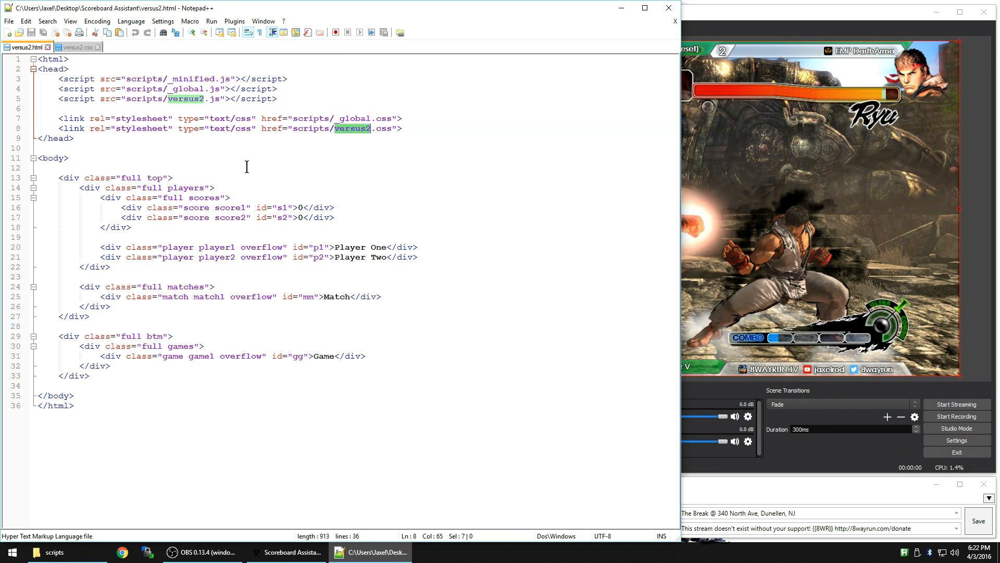
left_click(75, 46)
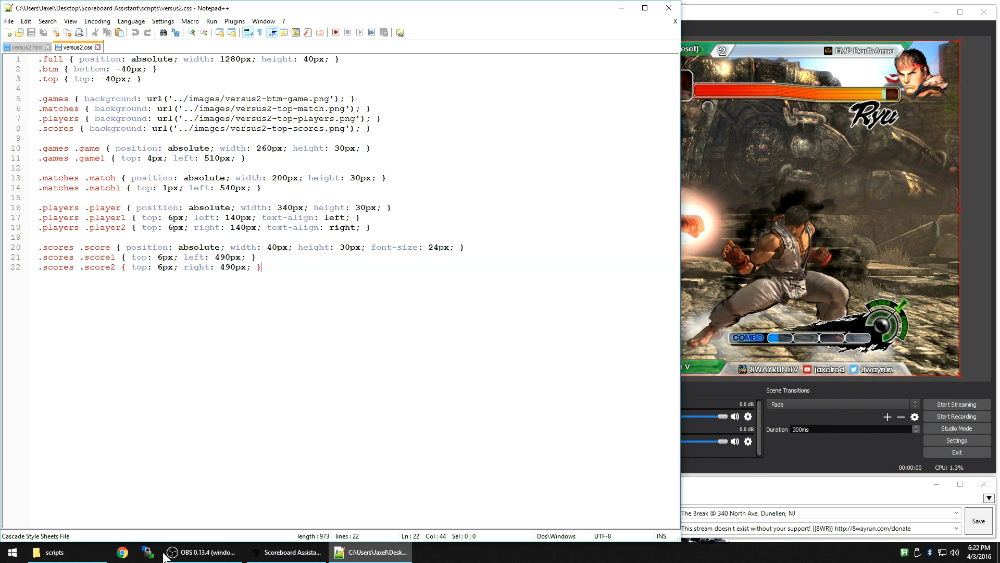
left_click(203, 552)
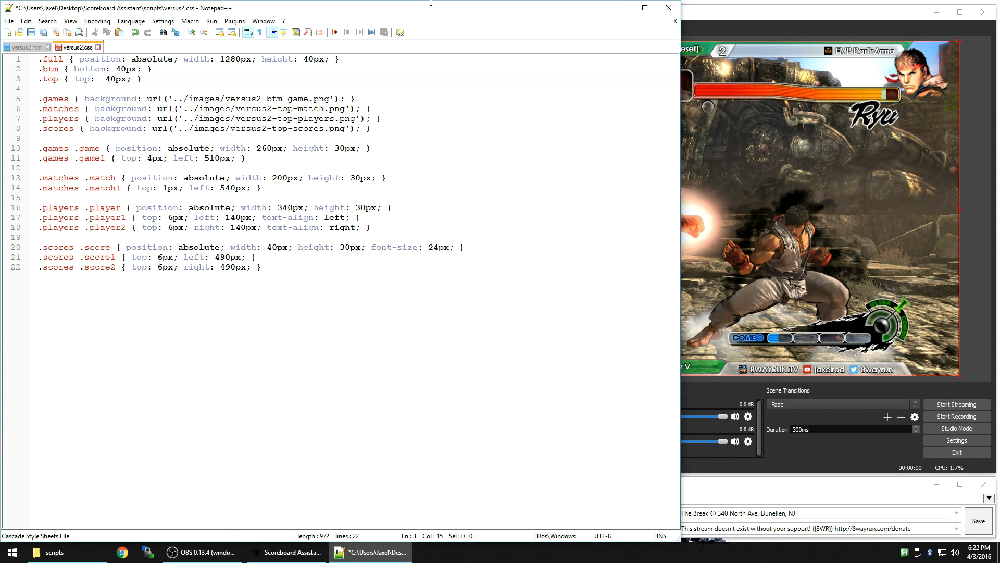
left_click(55, 553)
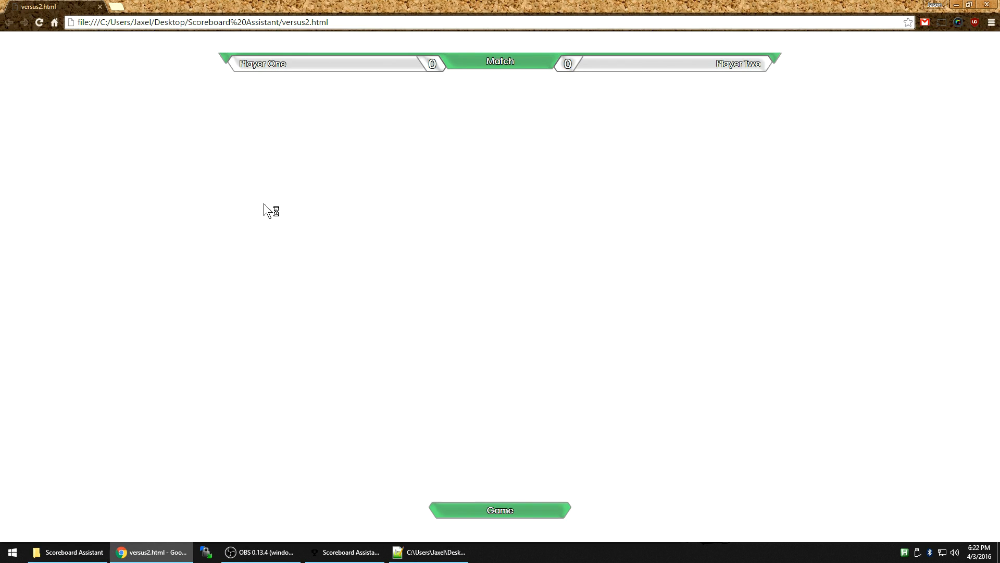
mouse_move(838, 89)
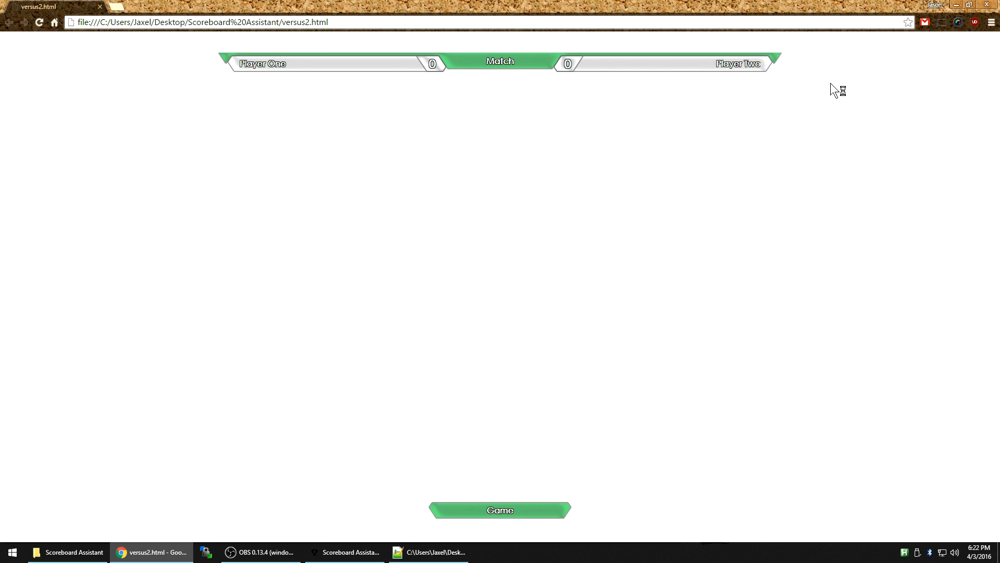
Inspect div.full.players and div#p1 in Chrome's developer tools, trying left 150px on Player One
key("F12")
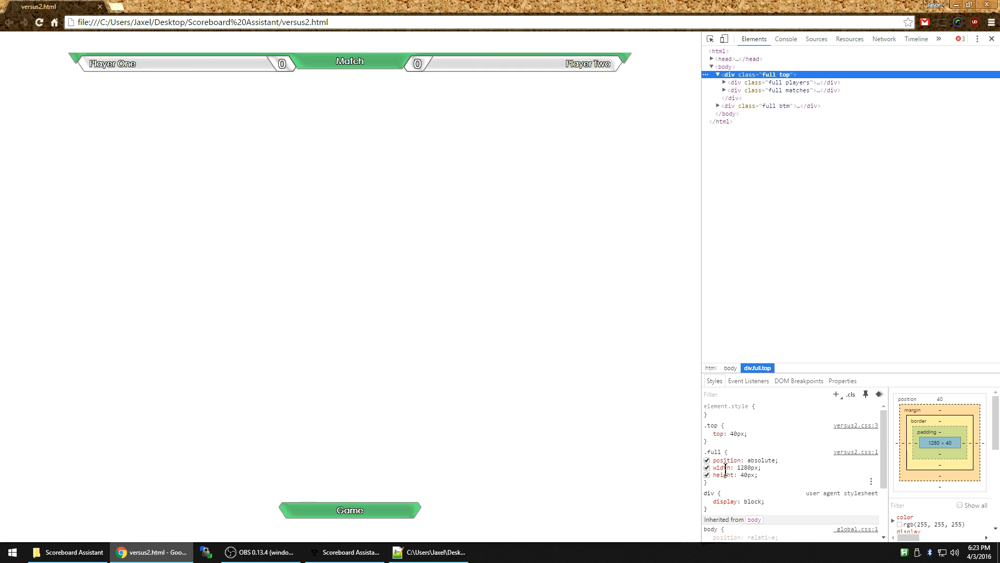
left_click(785, 81)
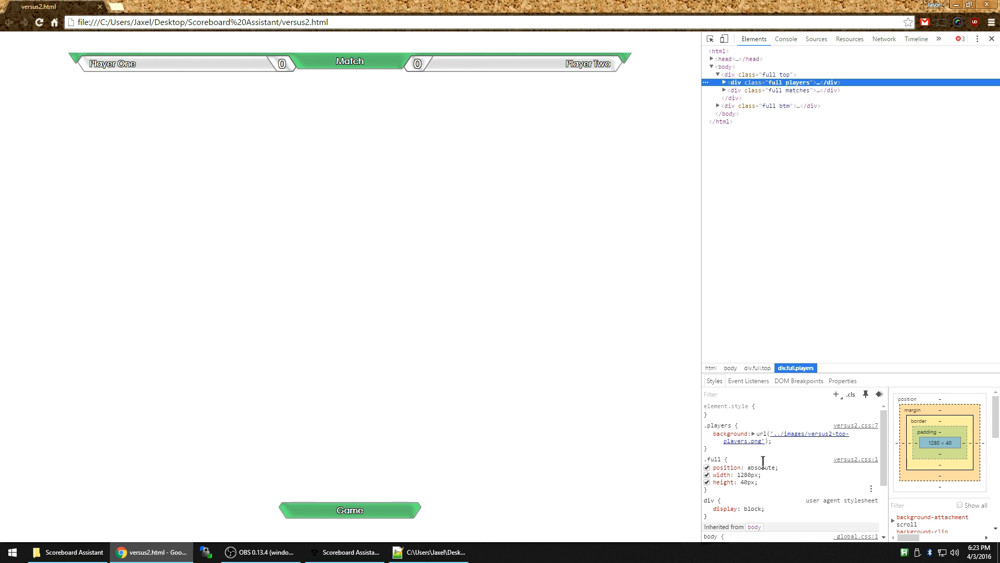
left_click(723, 89)
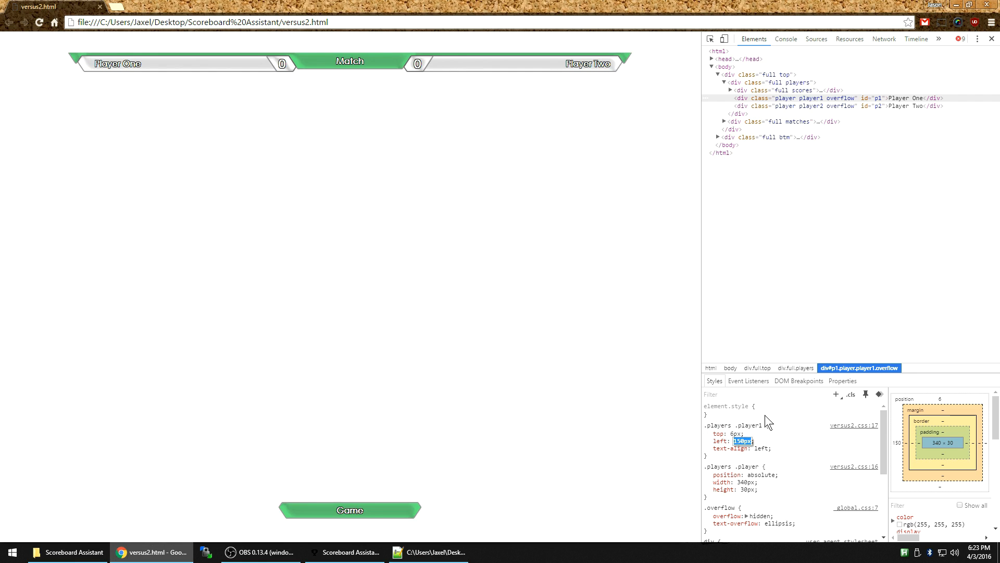
left_click(433, 552)
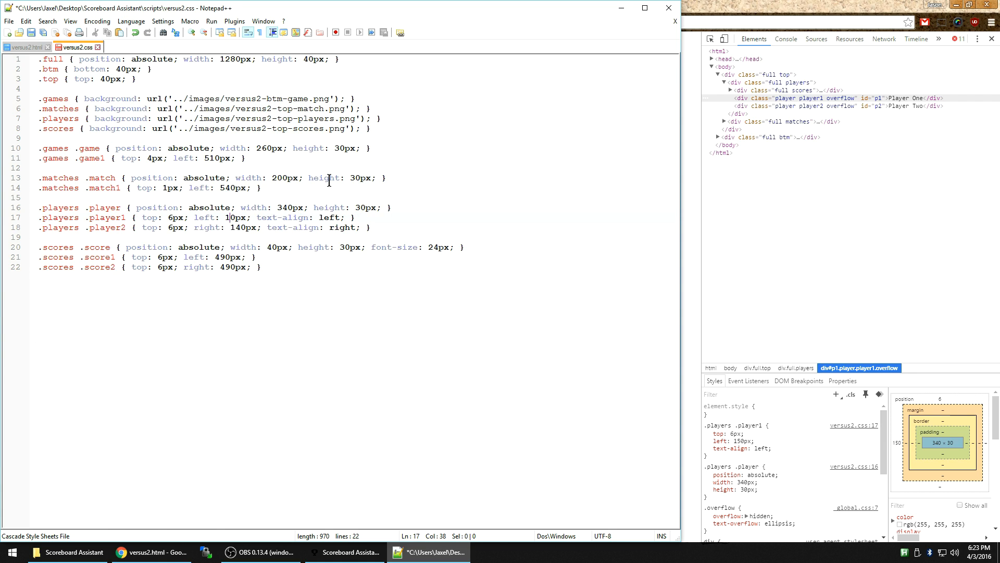
Restore left 140px and the -40px top and bottom offsets in versus2.css and save it
type("4")
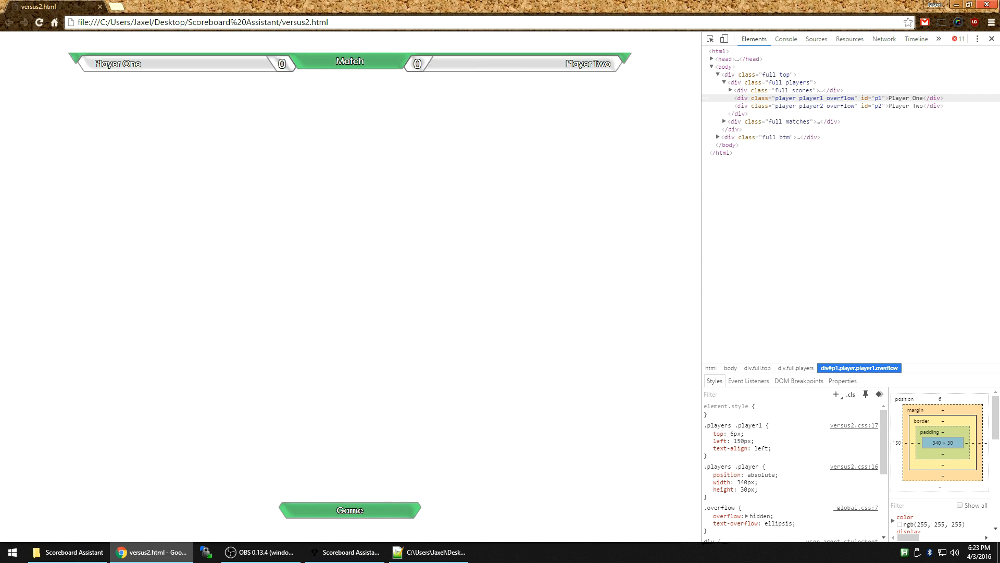
left_click(431, 552)
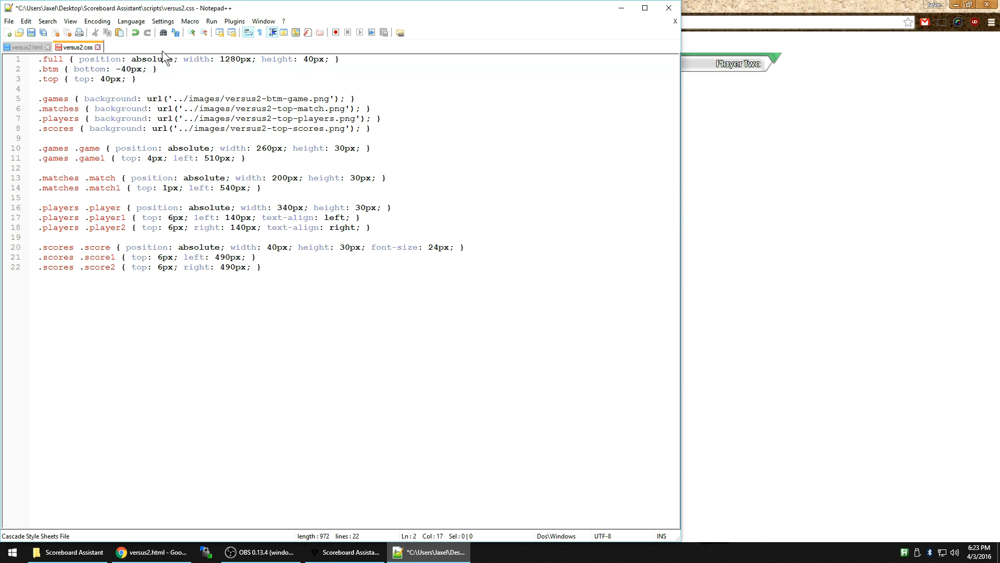
type("-")
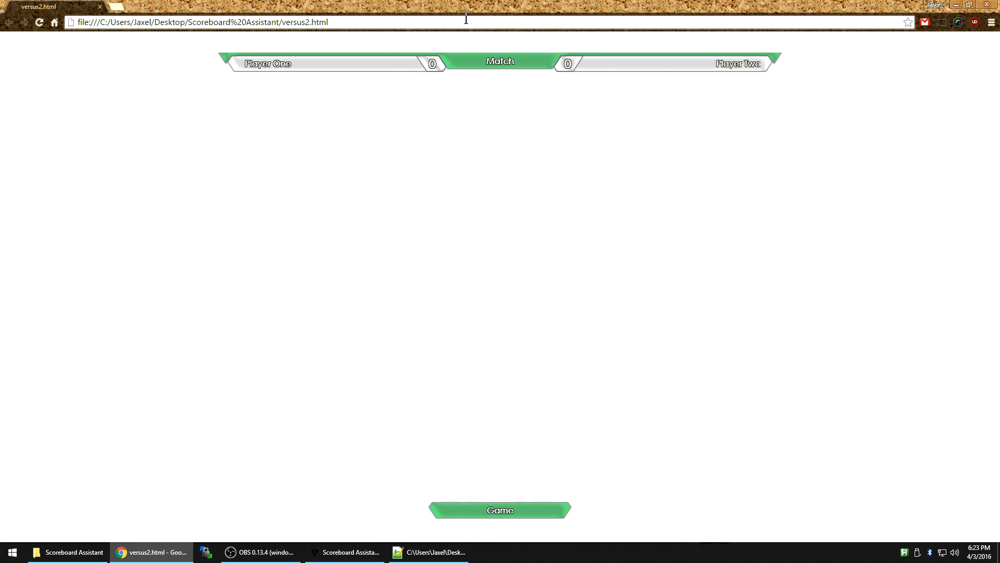
mouse_move(513, 555)
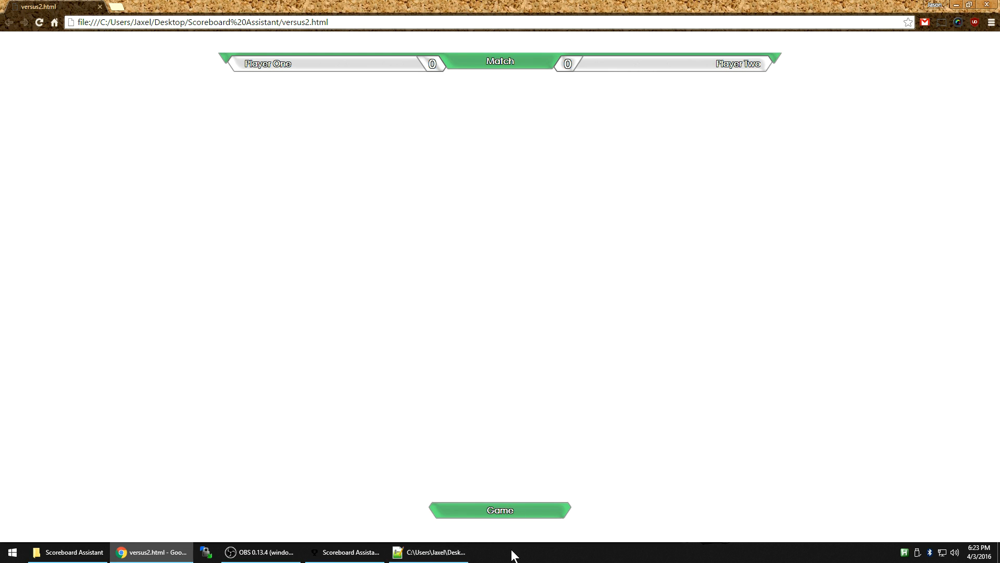
mouse_move(8, 37)
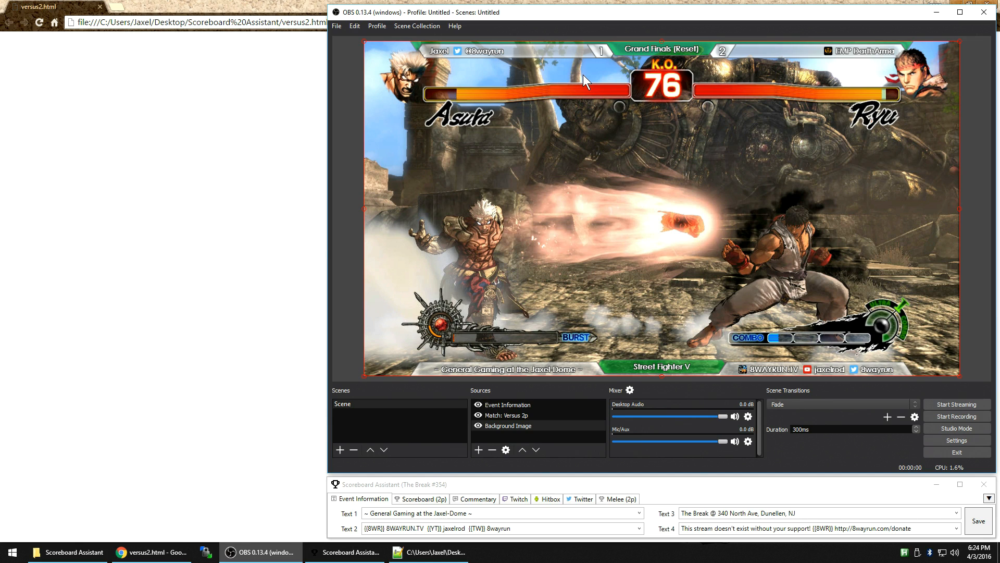
left_click(428, 552)
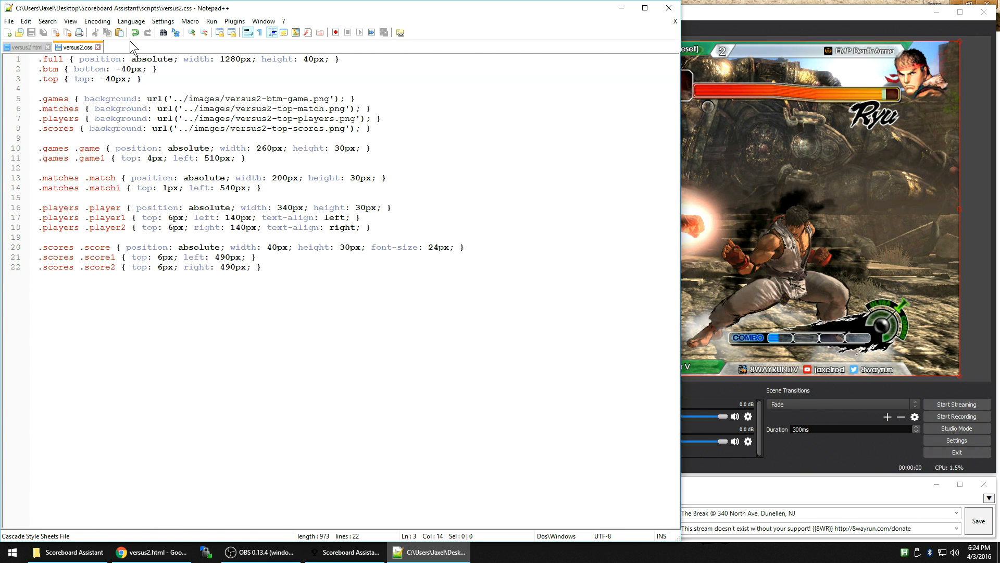
mouse_move(75, 47)
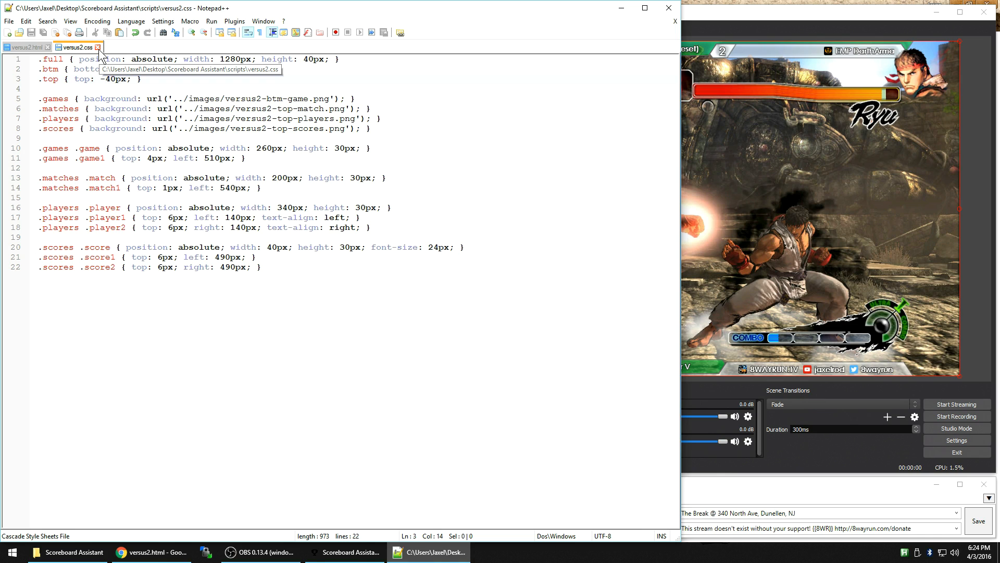